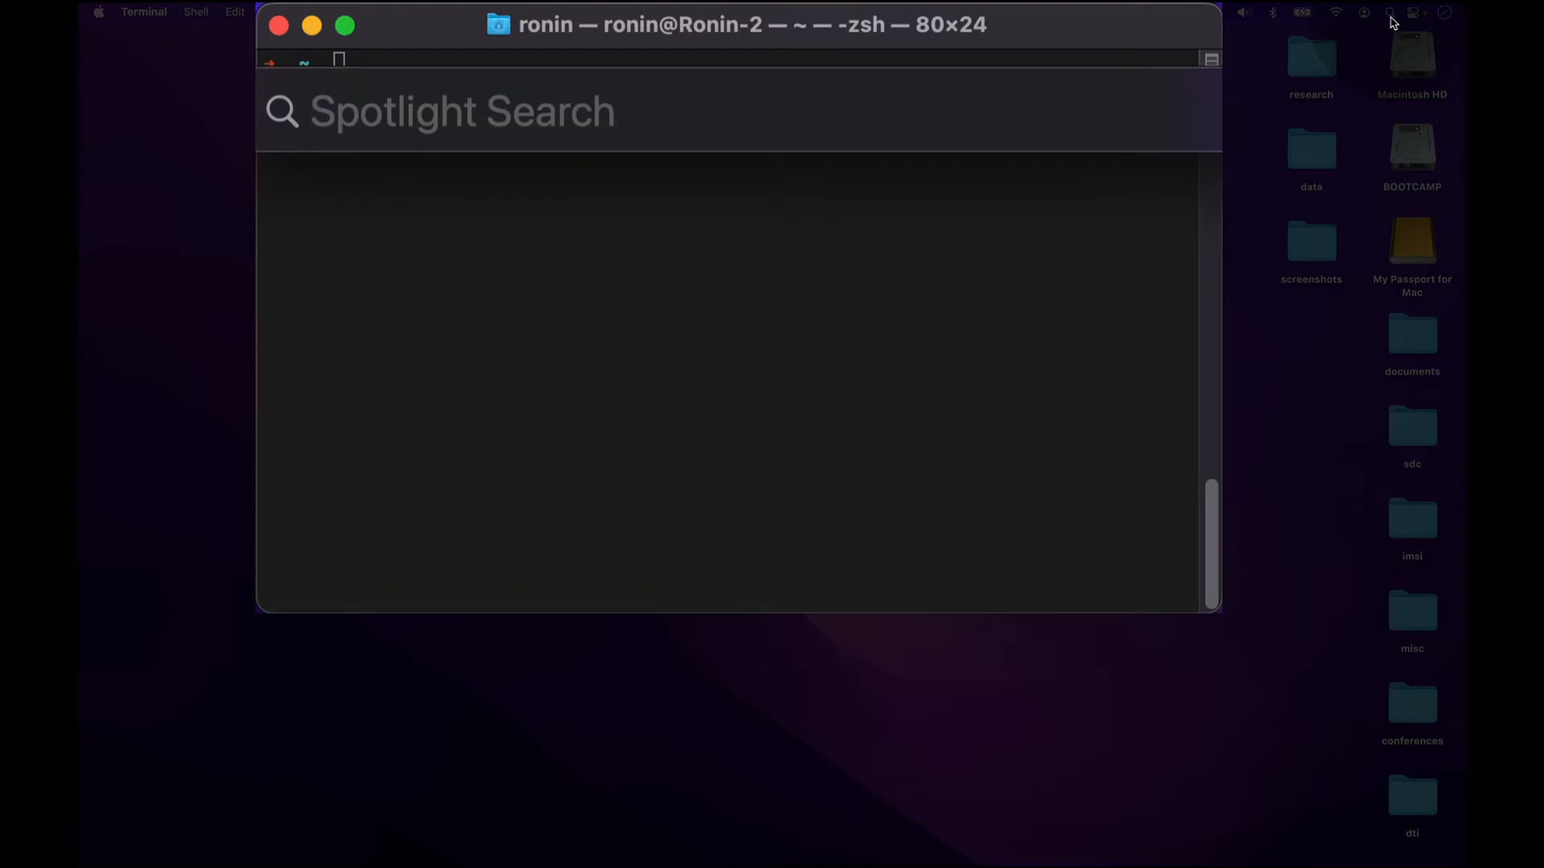
Launch Terminal via Spotlight and paste the curl download and bash Miniconda3.sh commands.
type("Terminal")
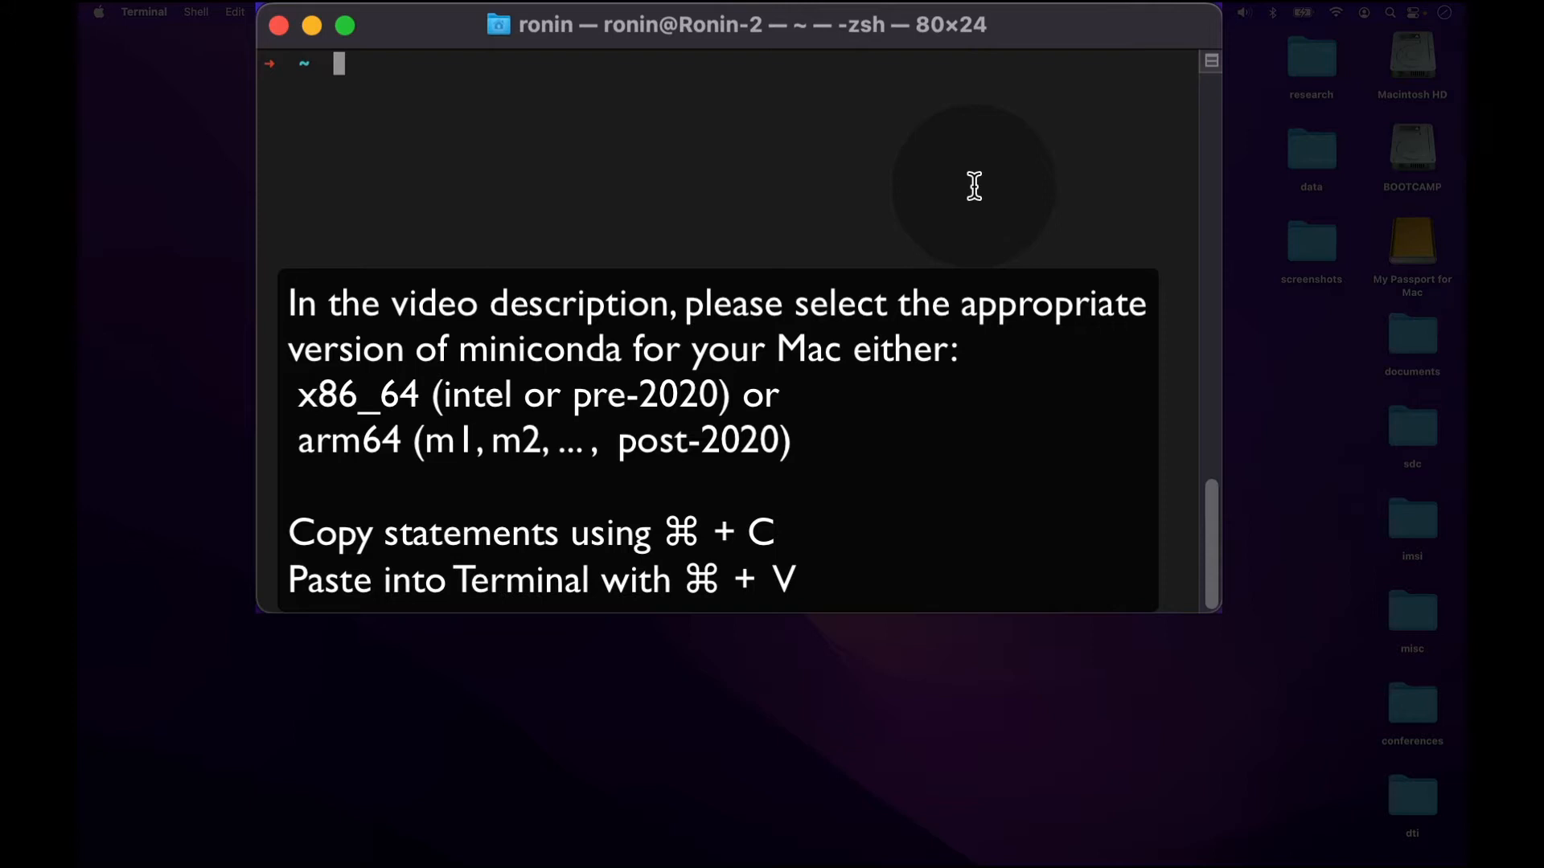
left_click(973, 187)
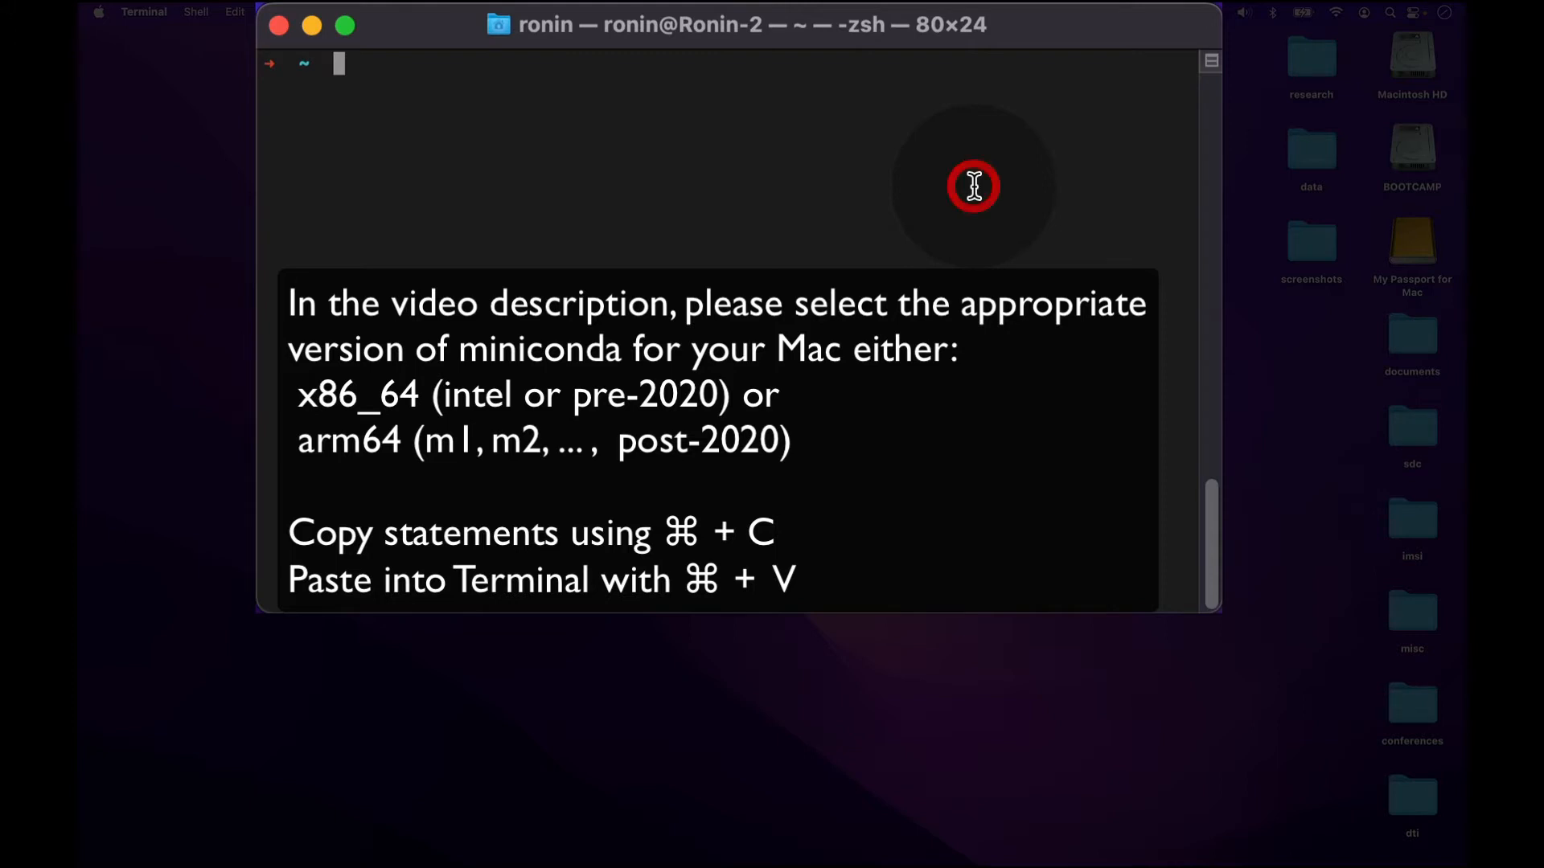
key("cmd")
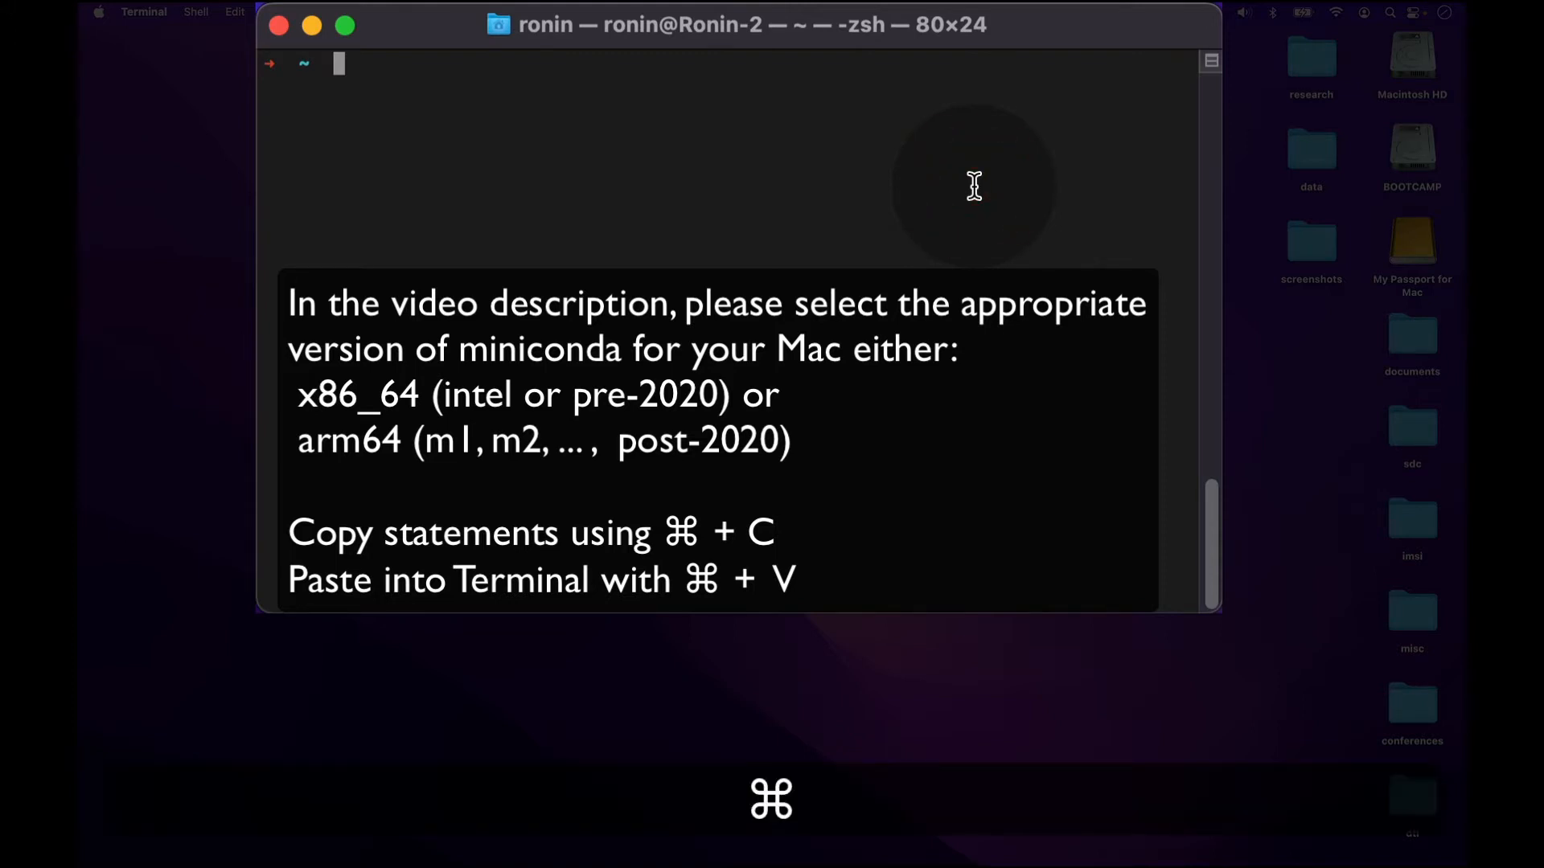
key("cmd+v")
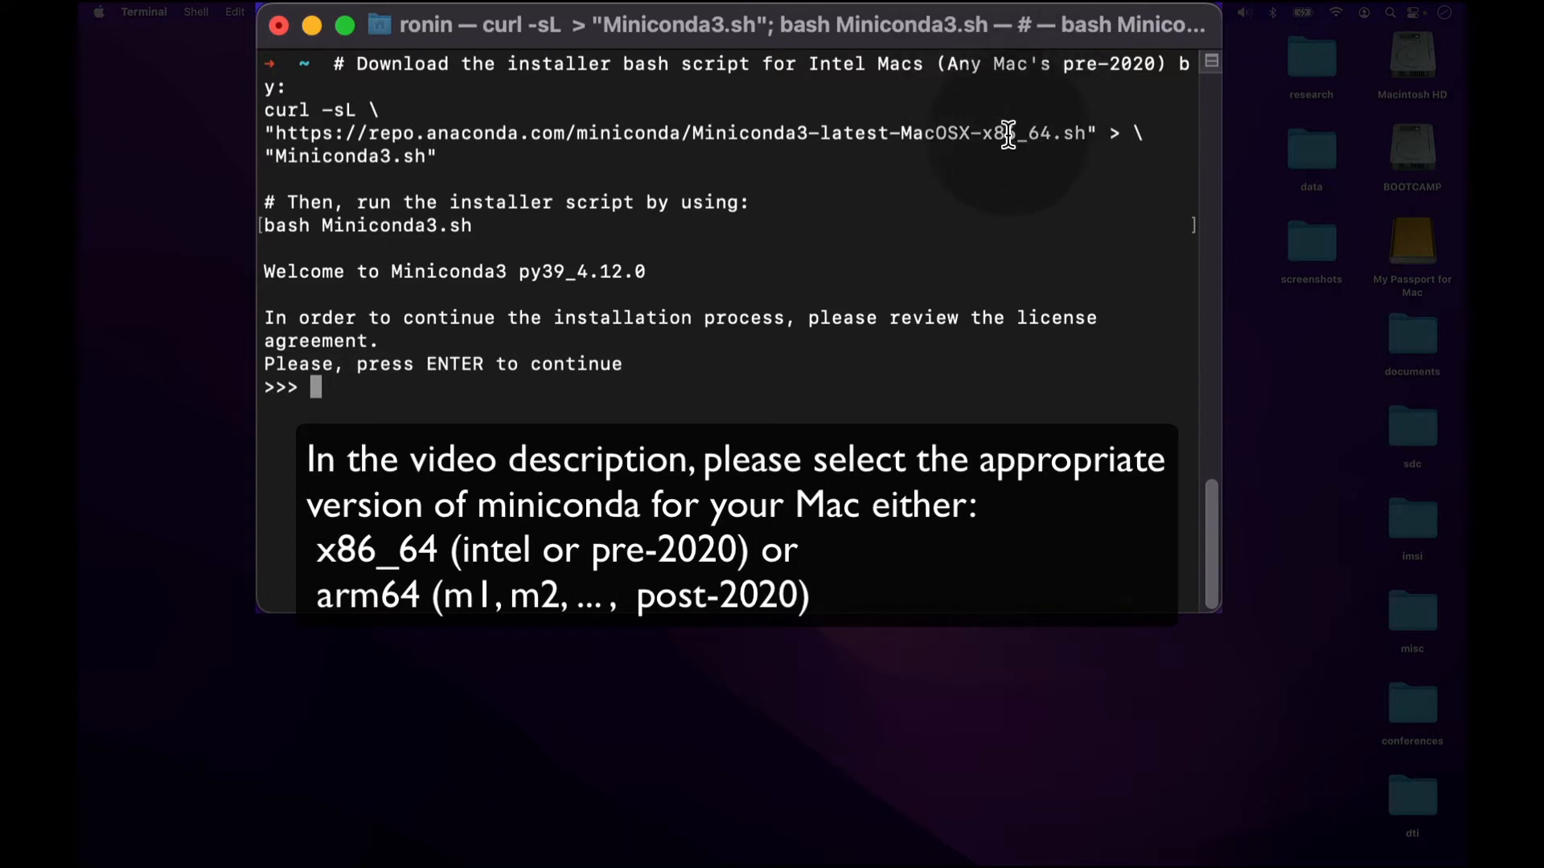
Select the x86_64 architecture part of the Miniconda download URL.
double_click(1003, 134)
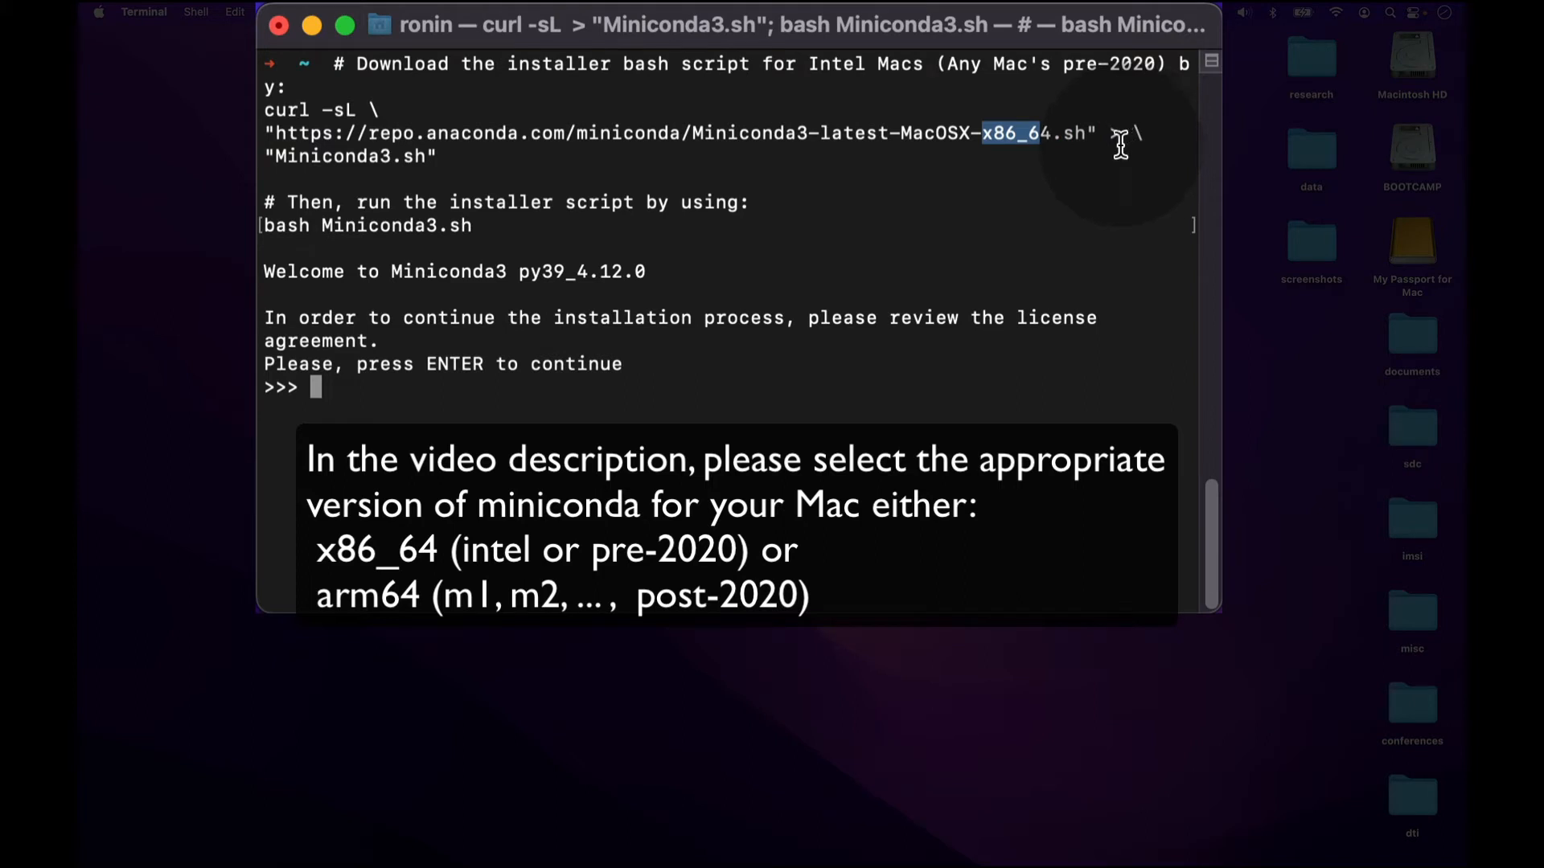
mouse_move(1094, 146)
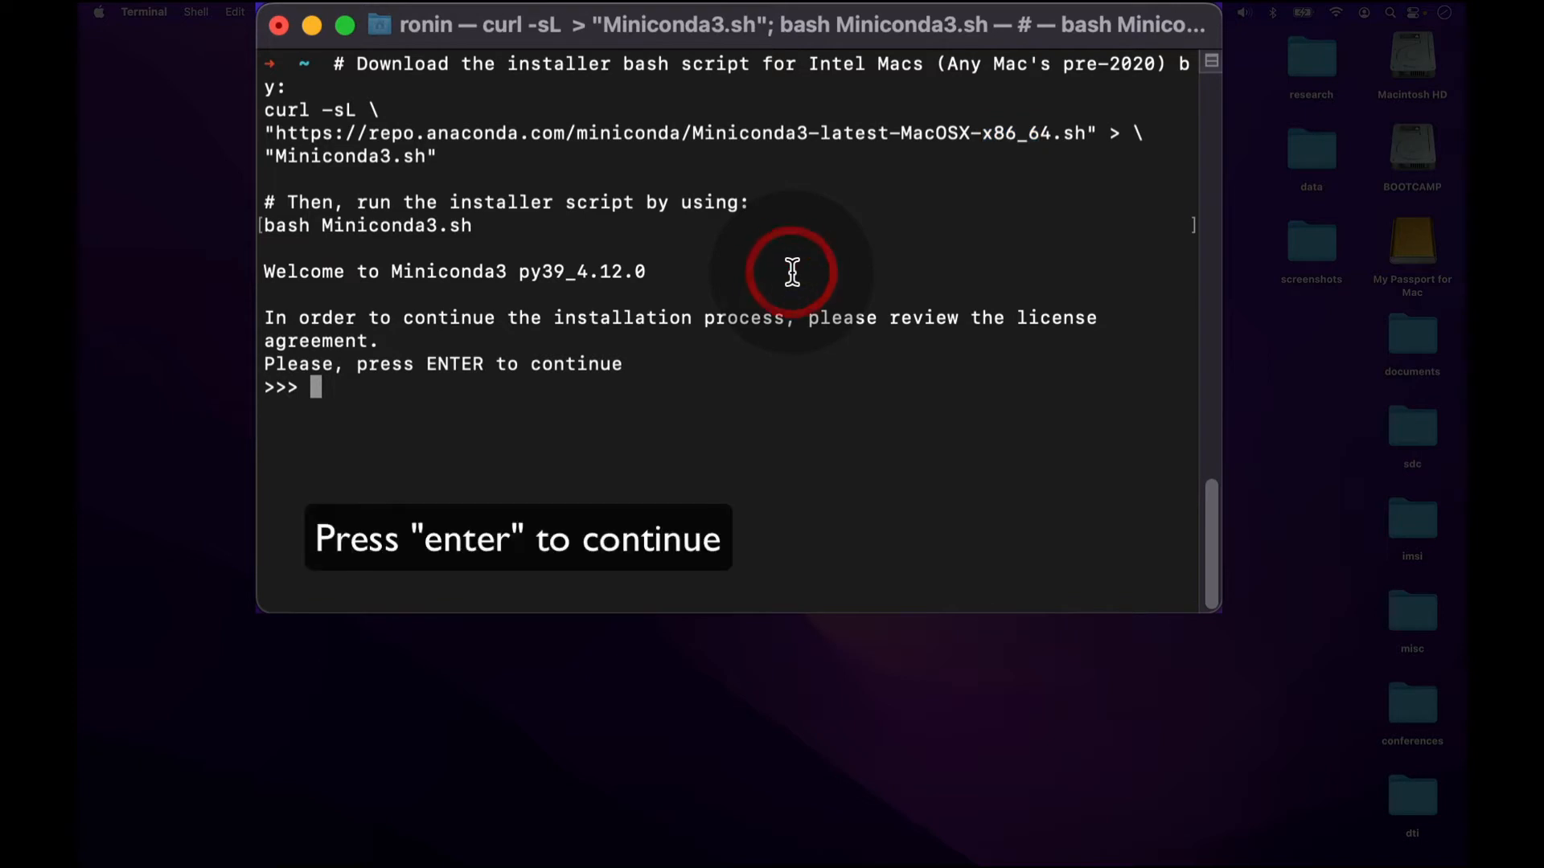
Page through the full End User License Agreement until the yes/no acceptance prompt appears.
key("enter")
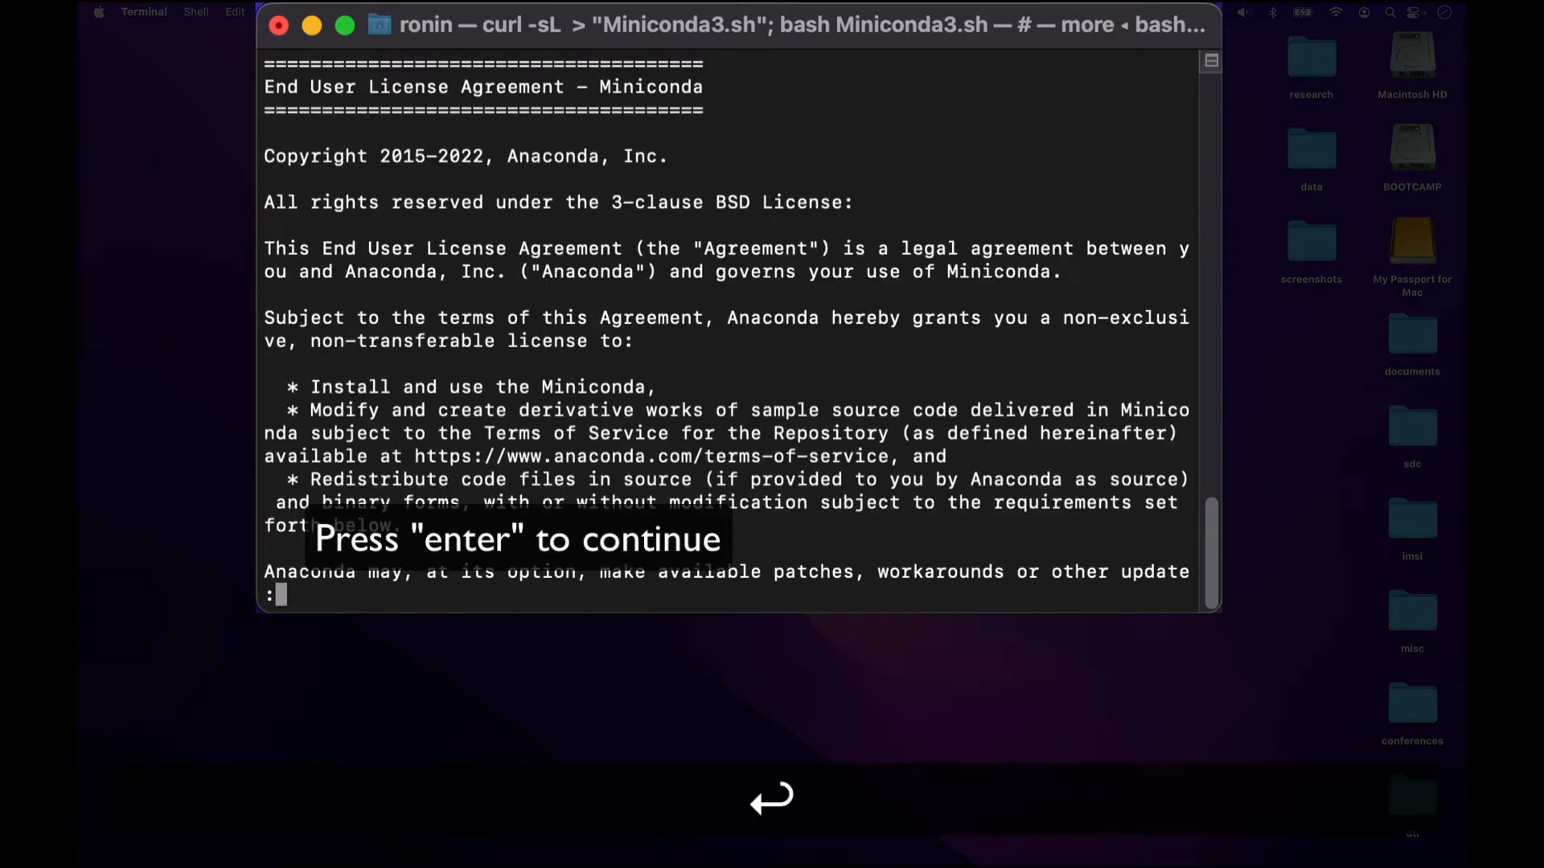
key("enter")
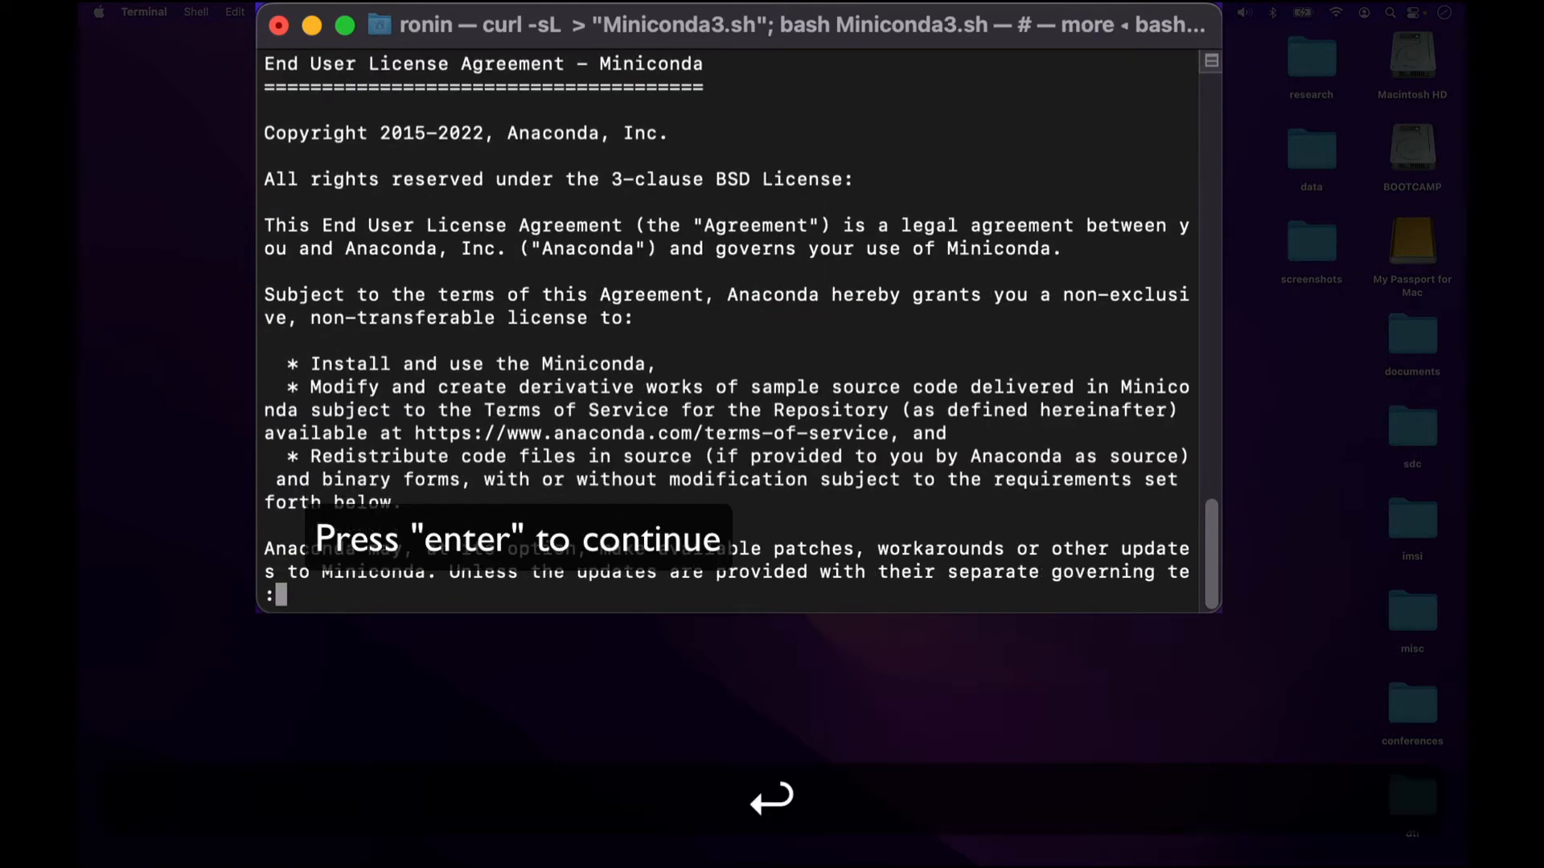
key("enter")
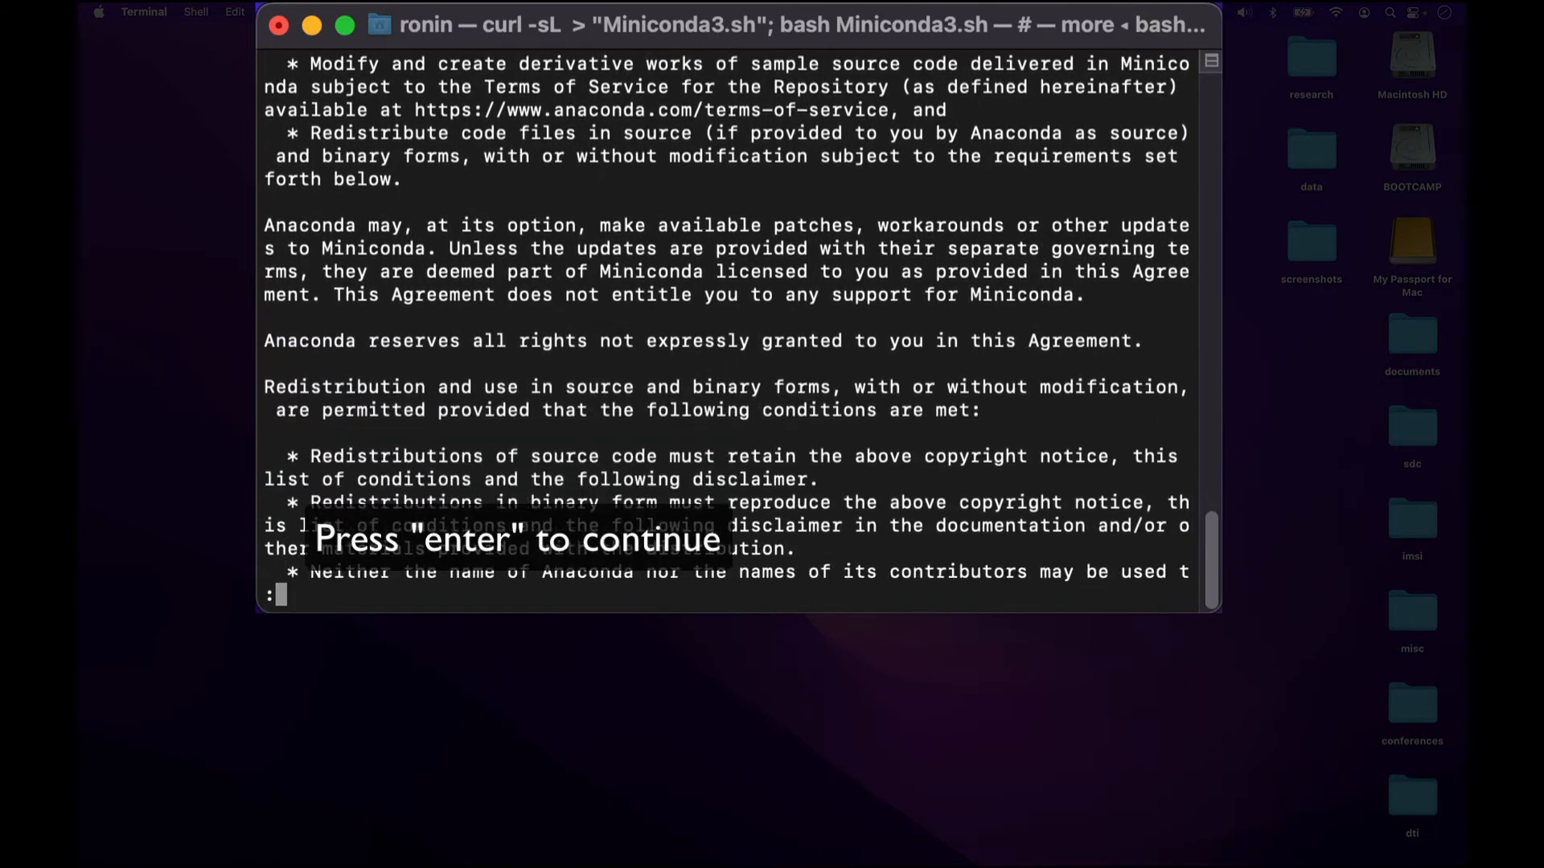
key("enter")
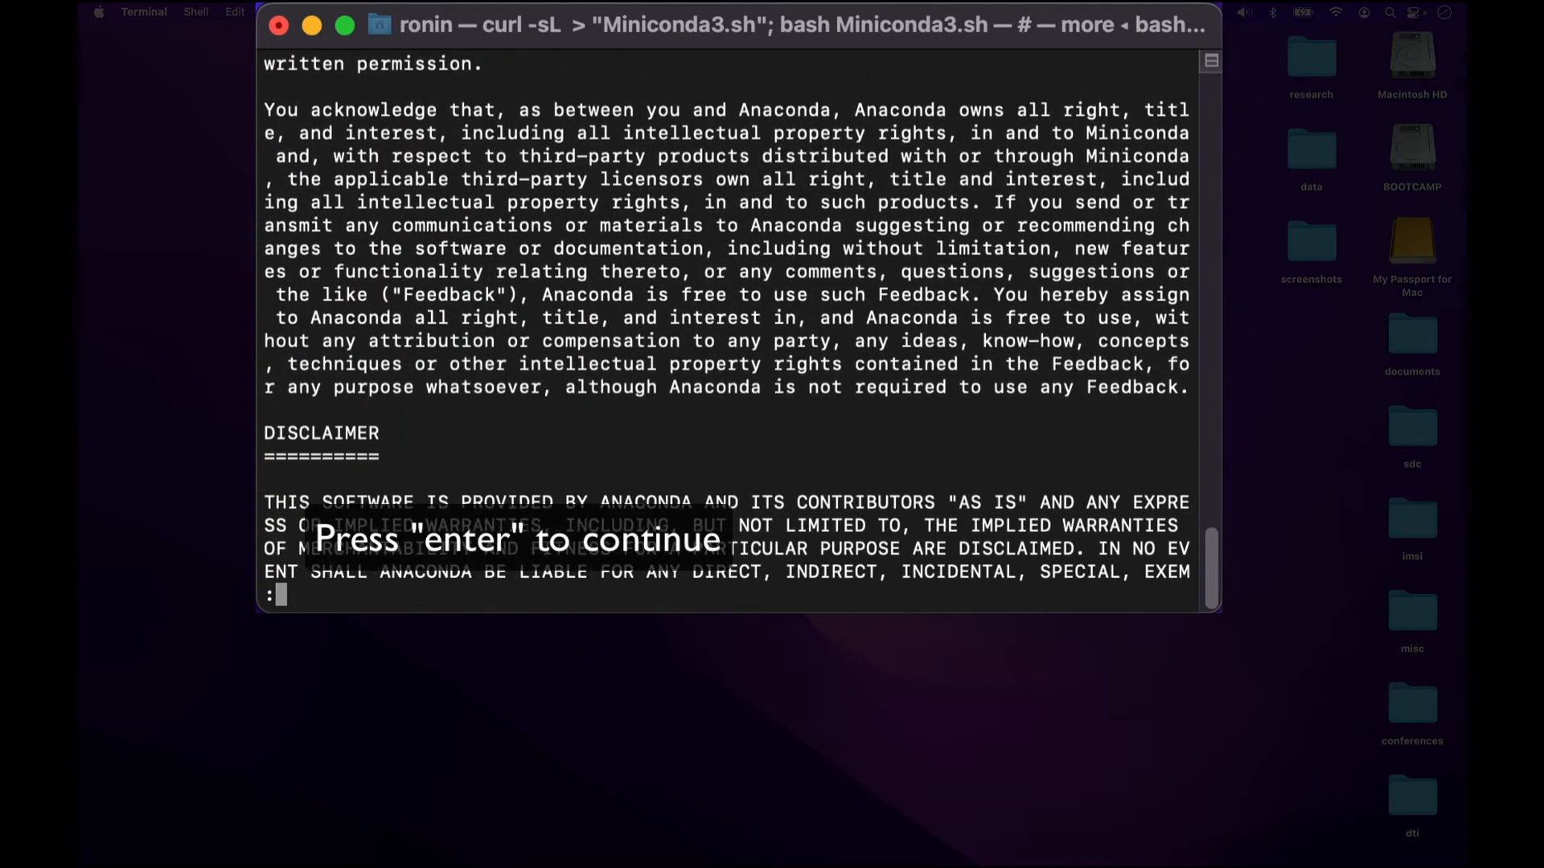
key("enter")
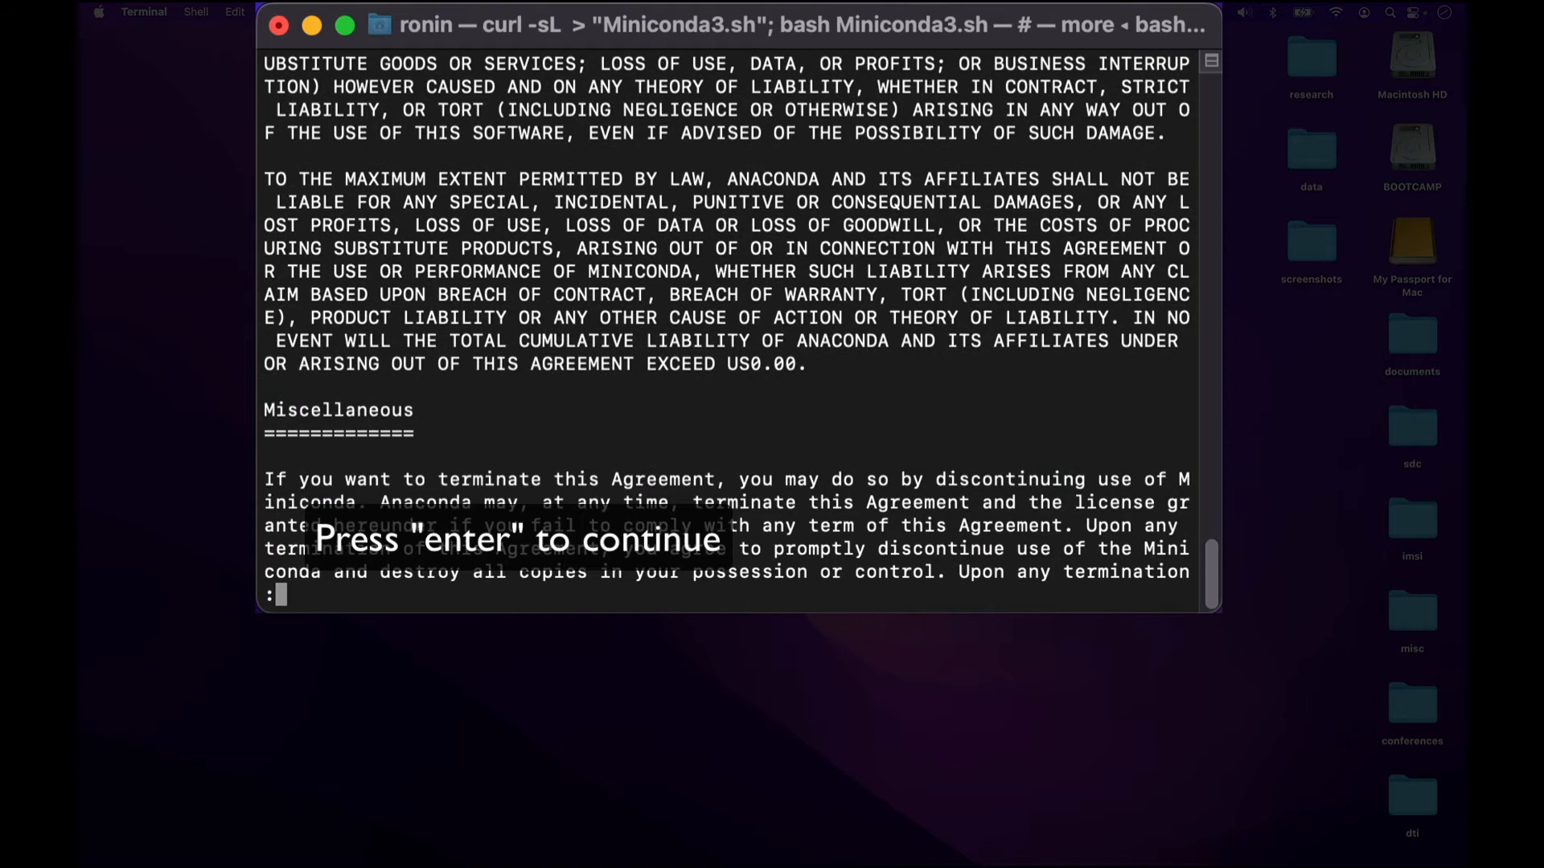
key("enter")
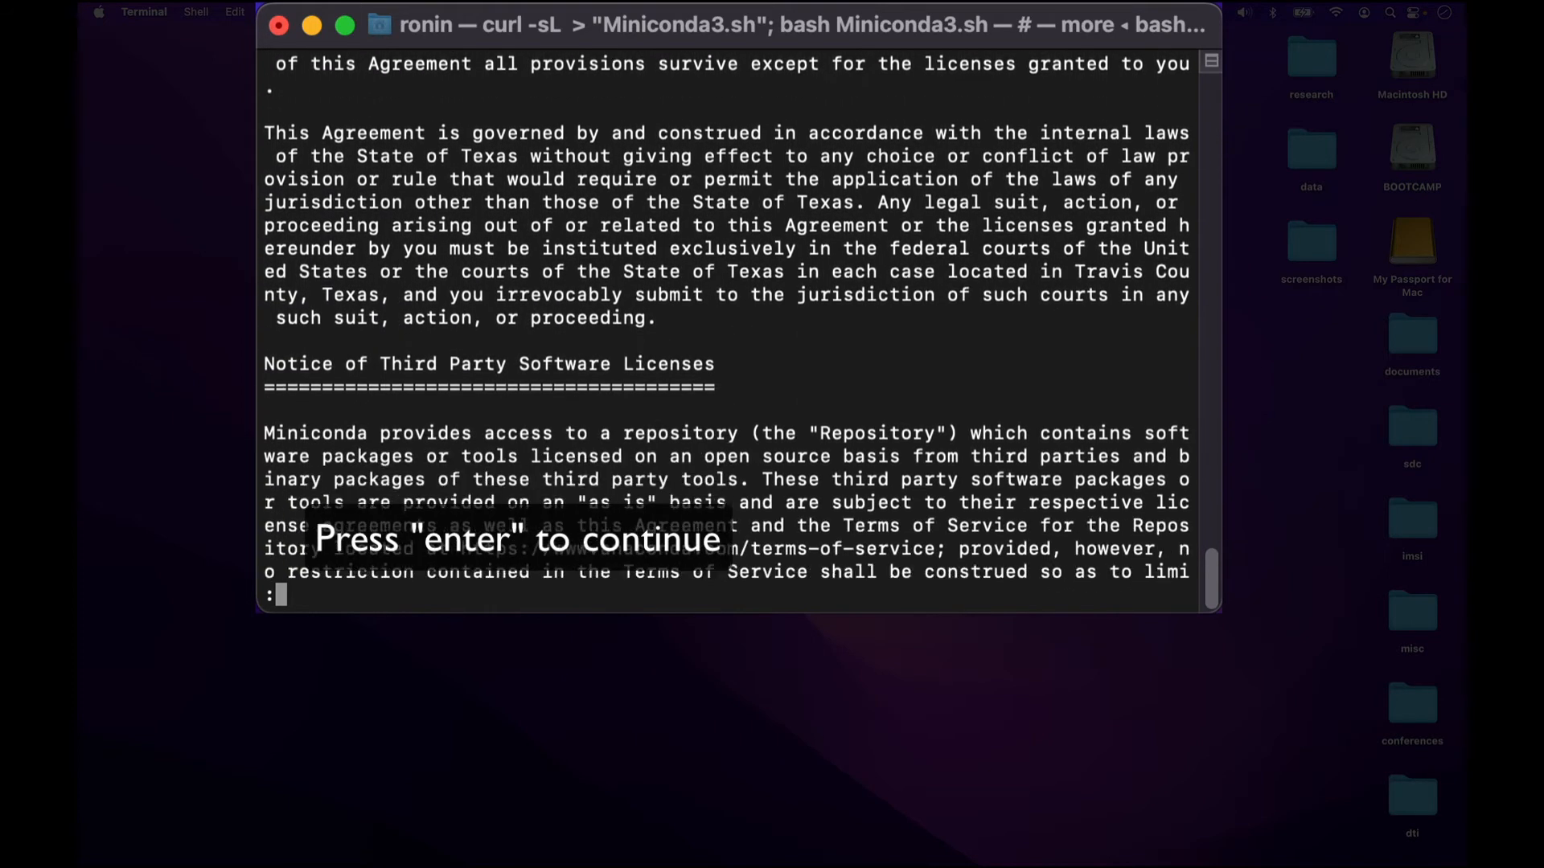
key("enter")
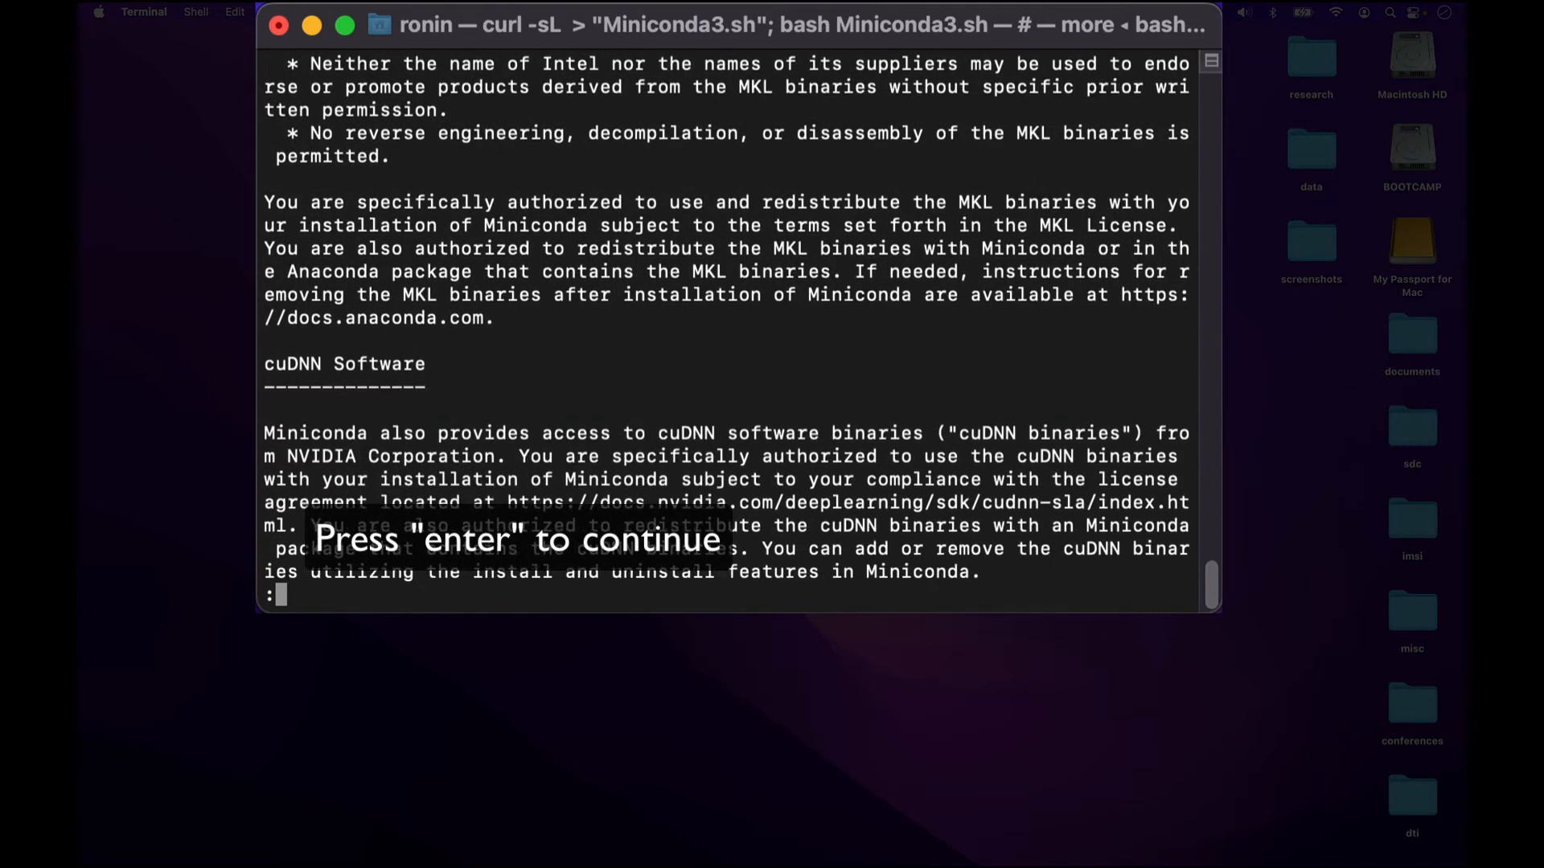
key("enter")
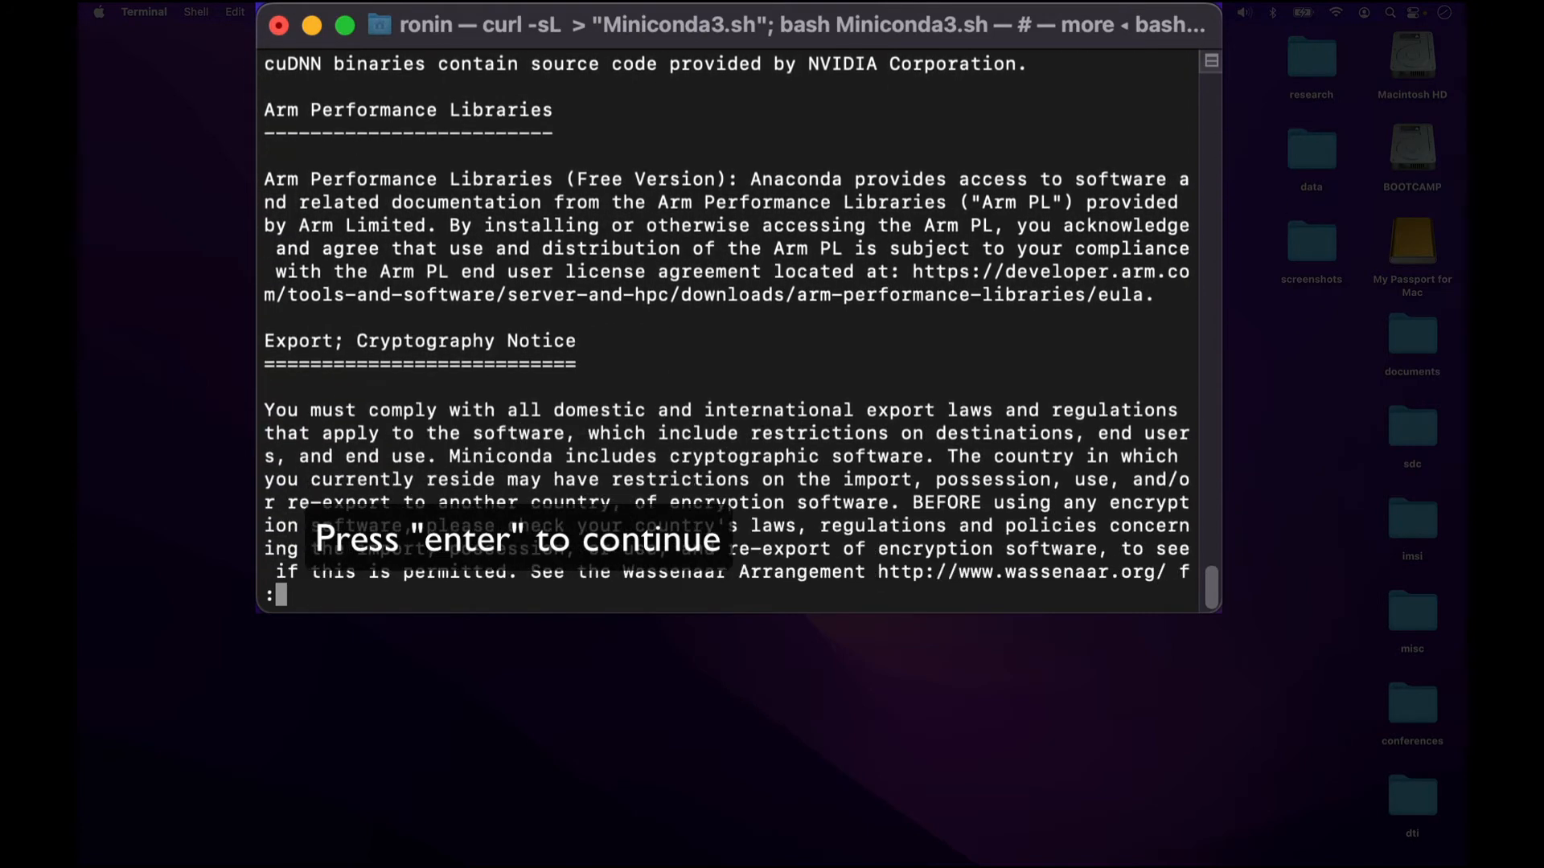
key("enter")
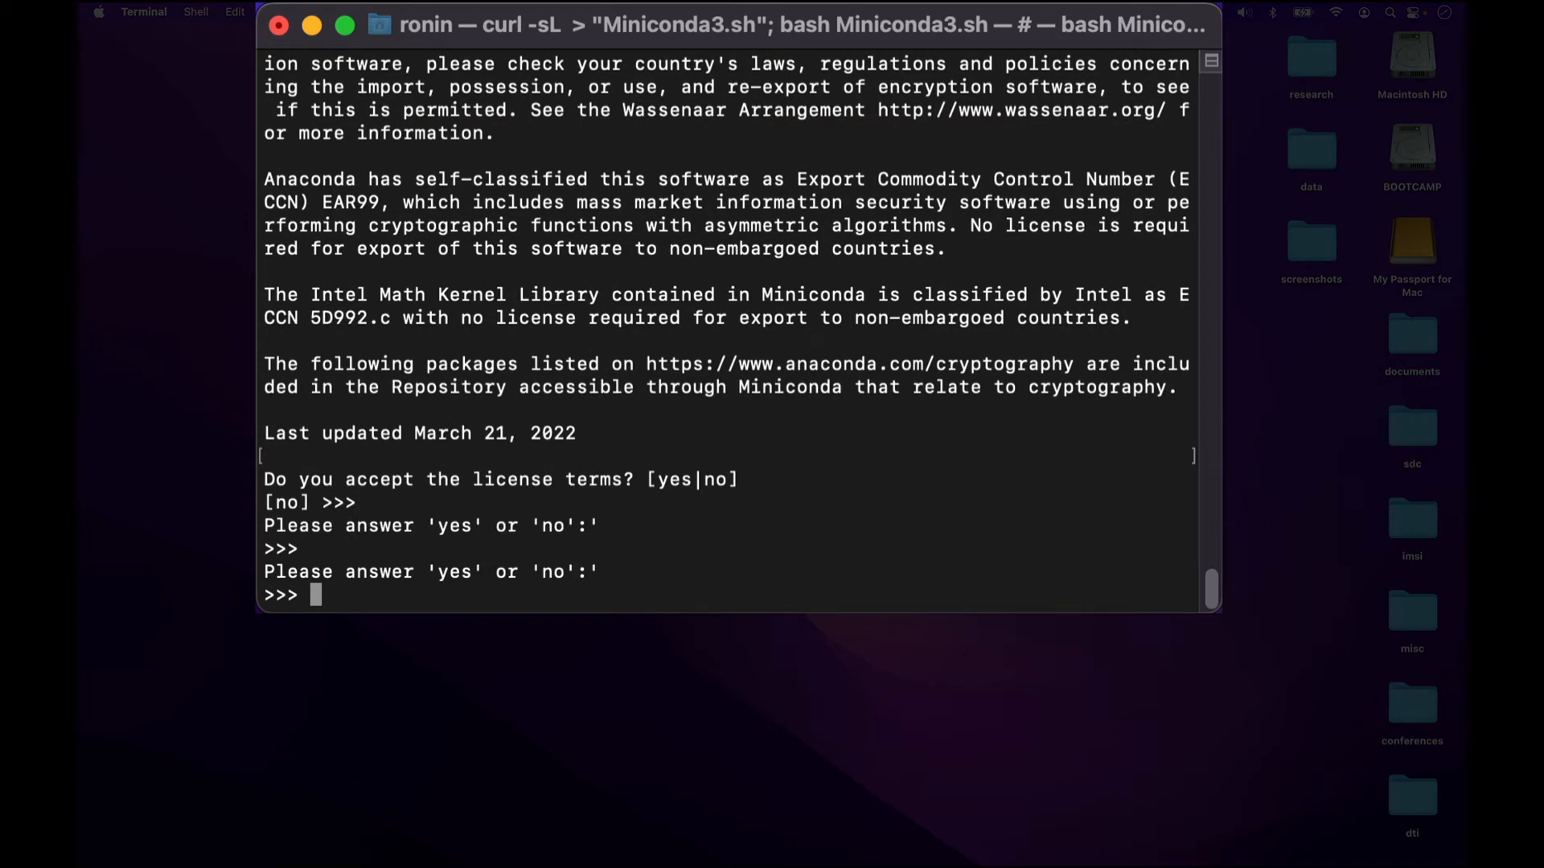
Answer yes to accept the Miniconda license terms.
type("yes")
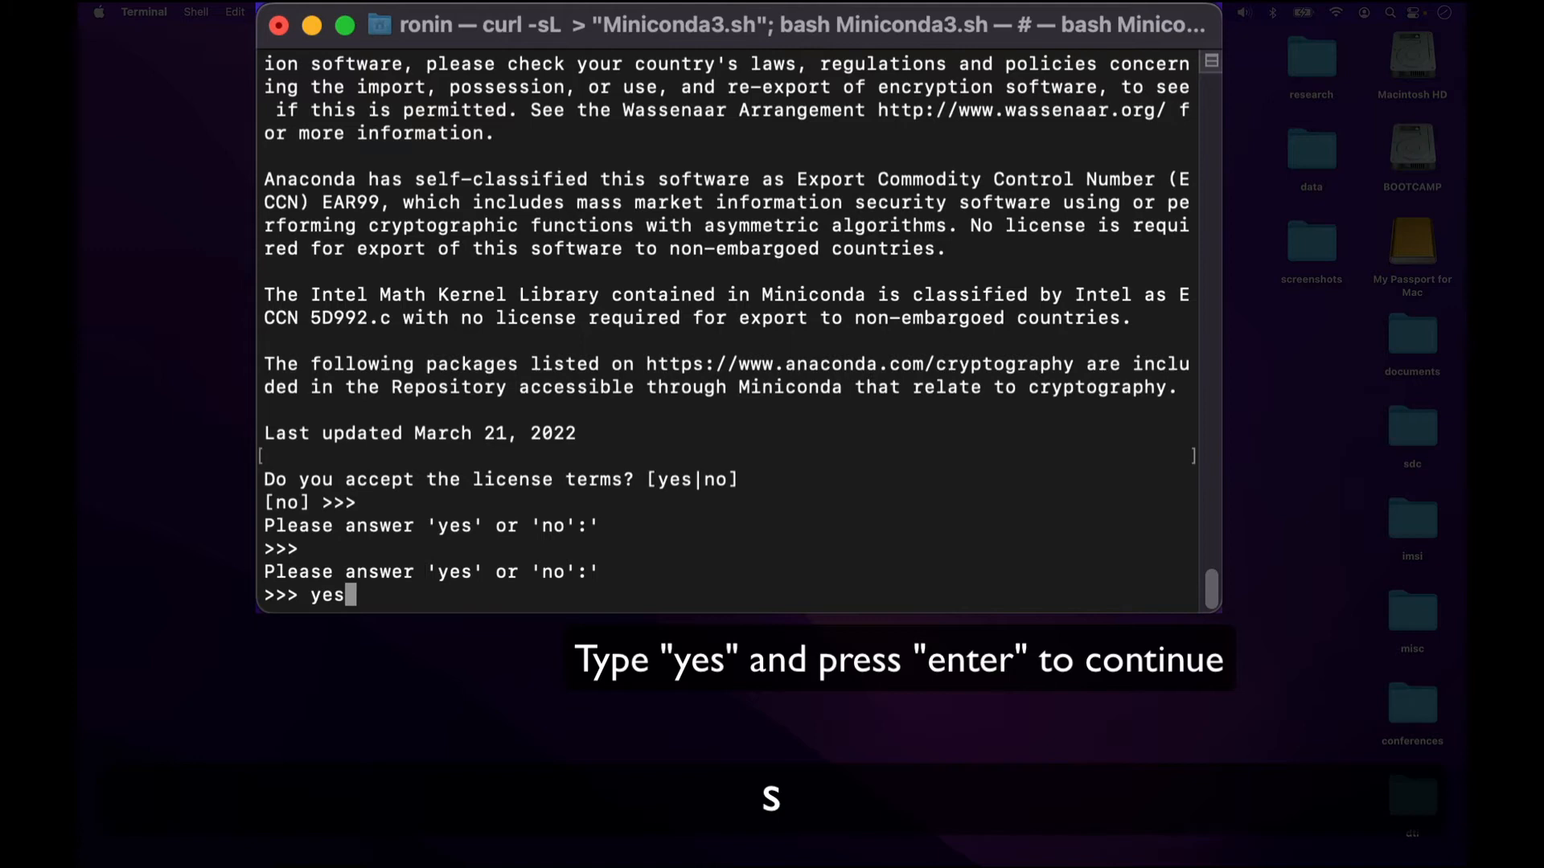
key("enter")
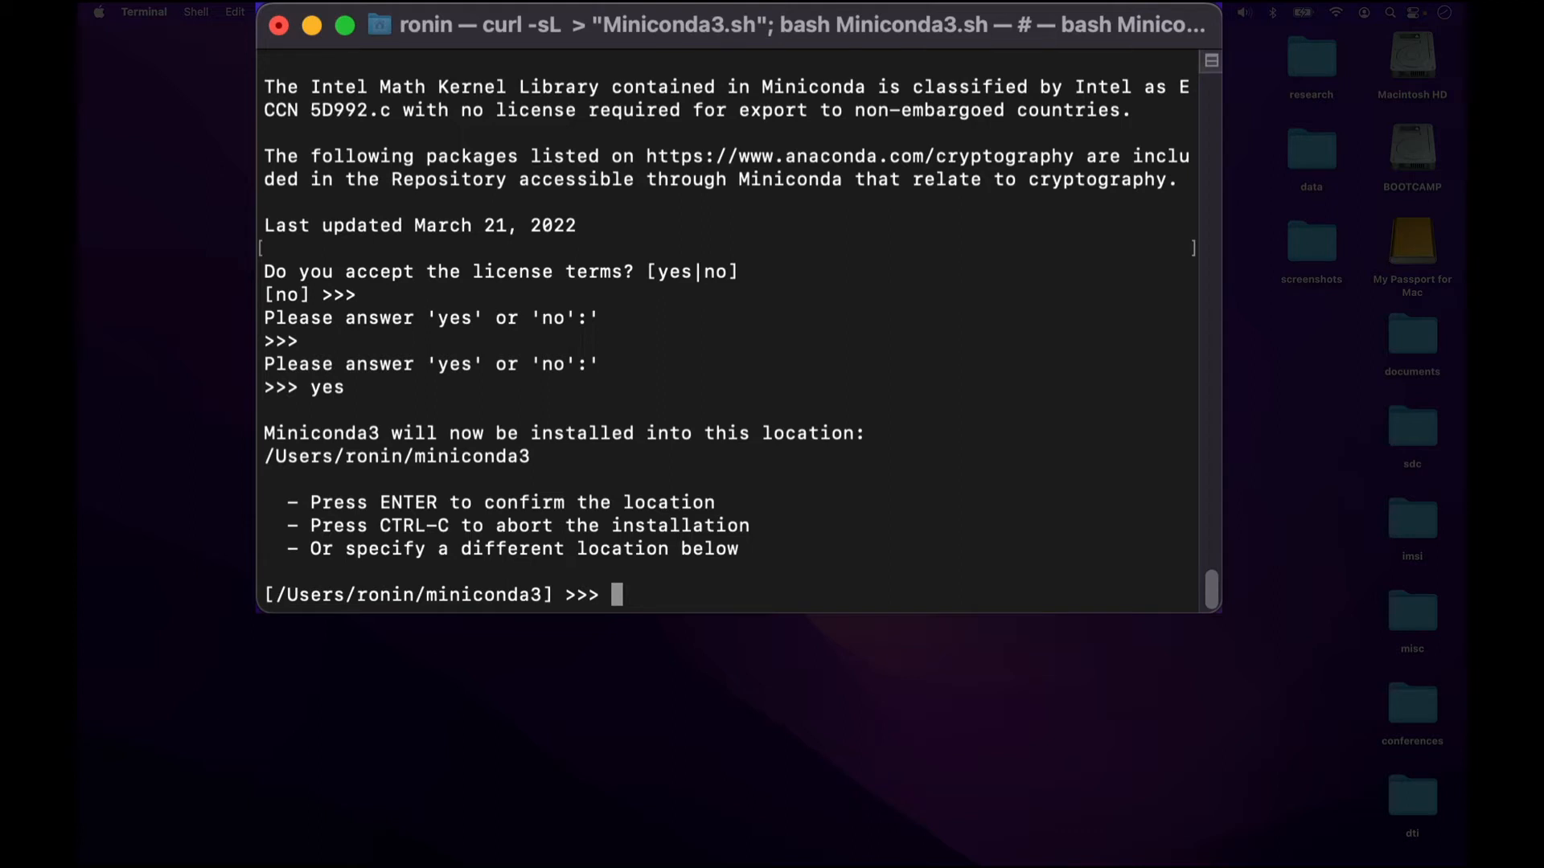
Set the install location to ~/opt/miniconda3 and confirm it.
type("~/opt/miniconda3")
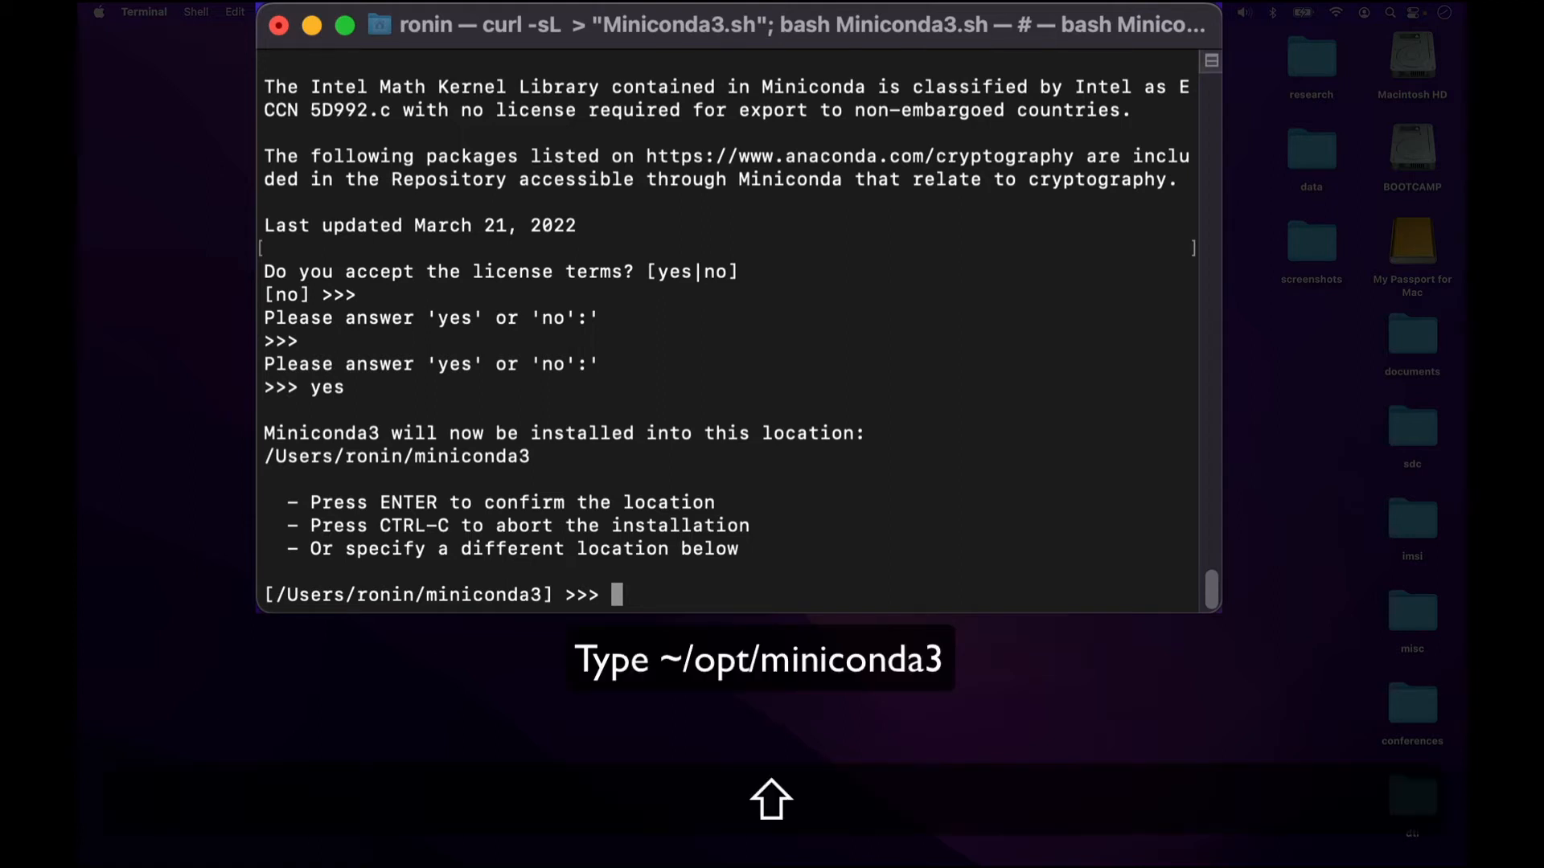
type("~")
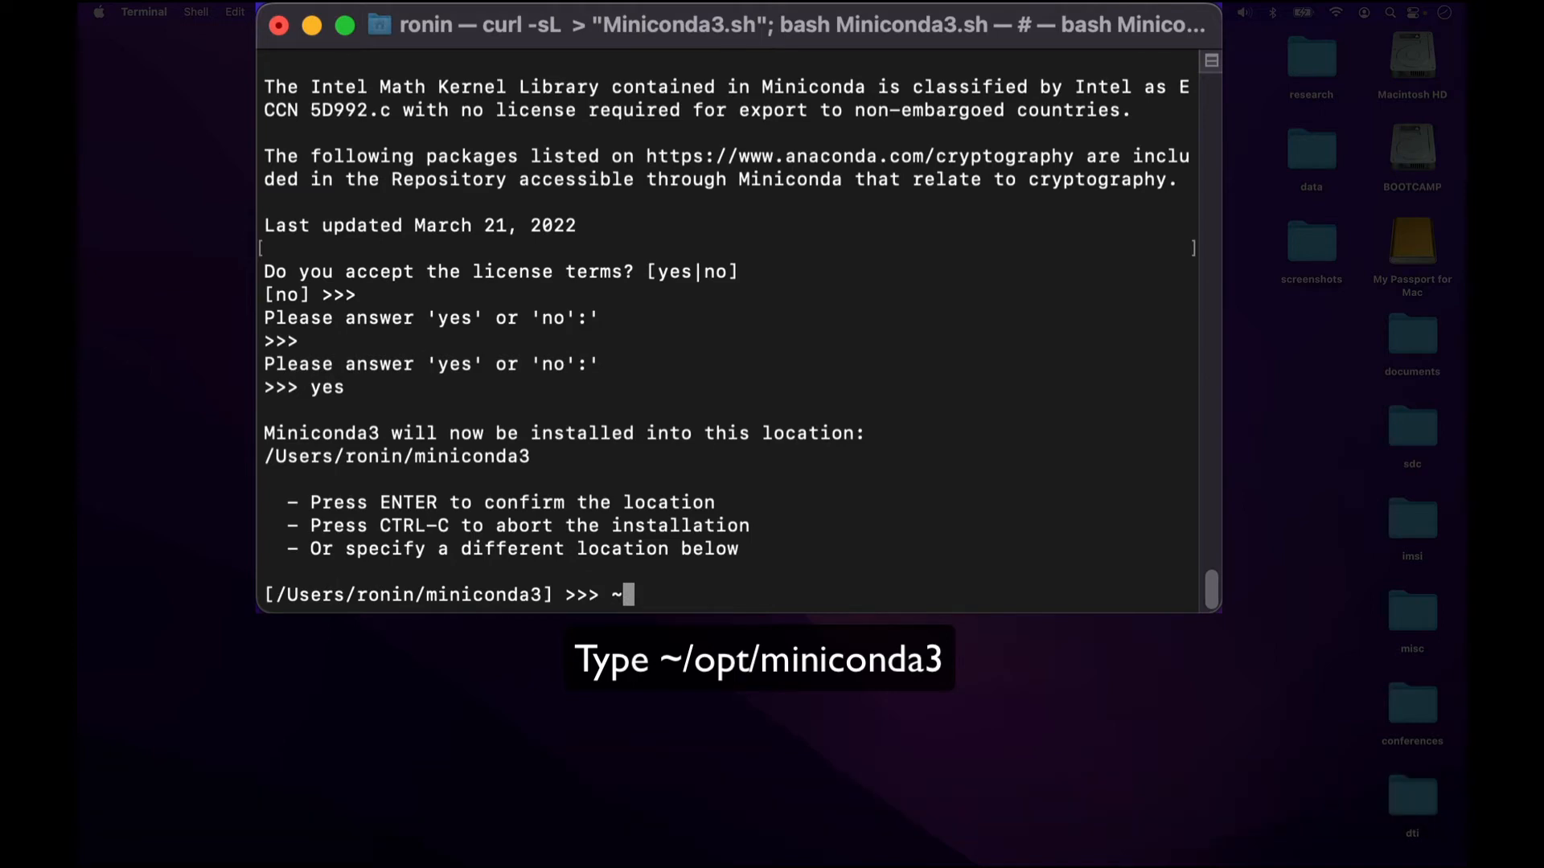
type("~/opt")
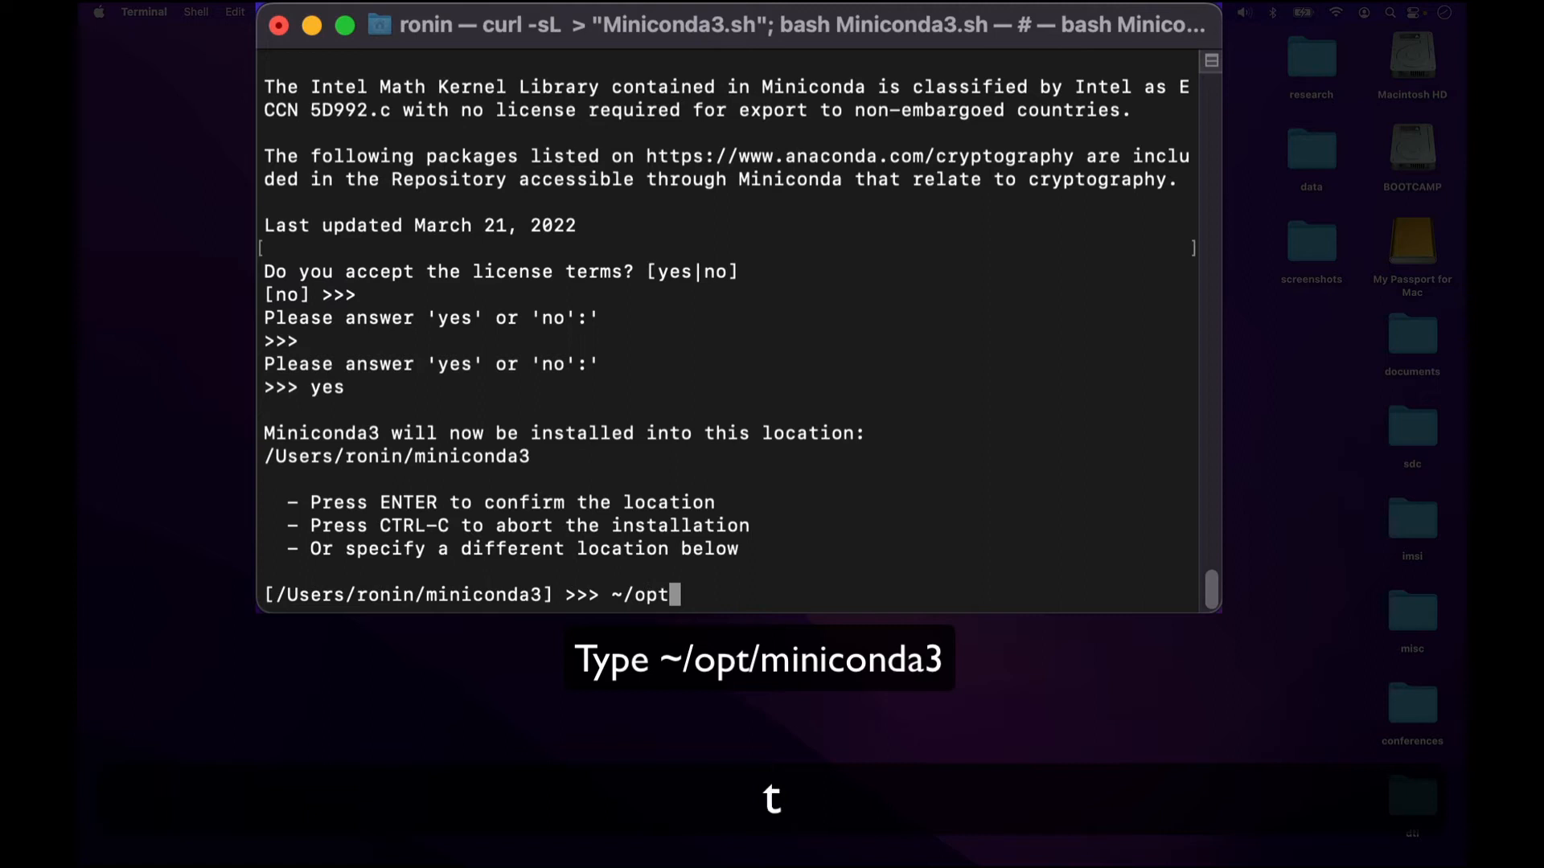
type("/mi")
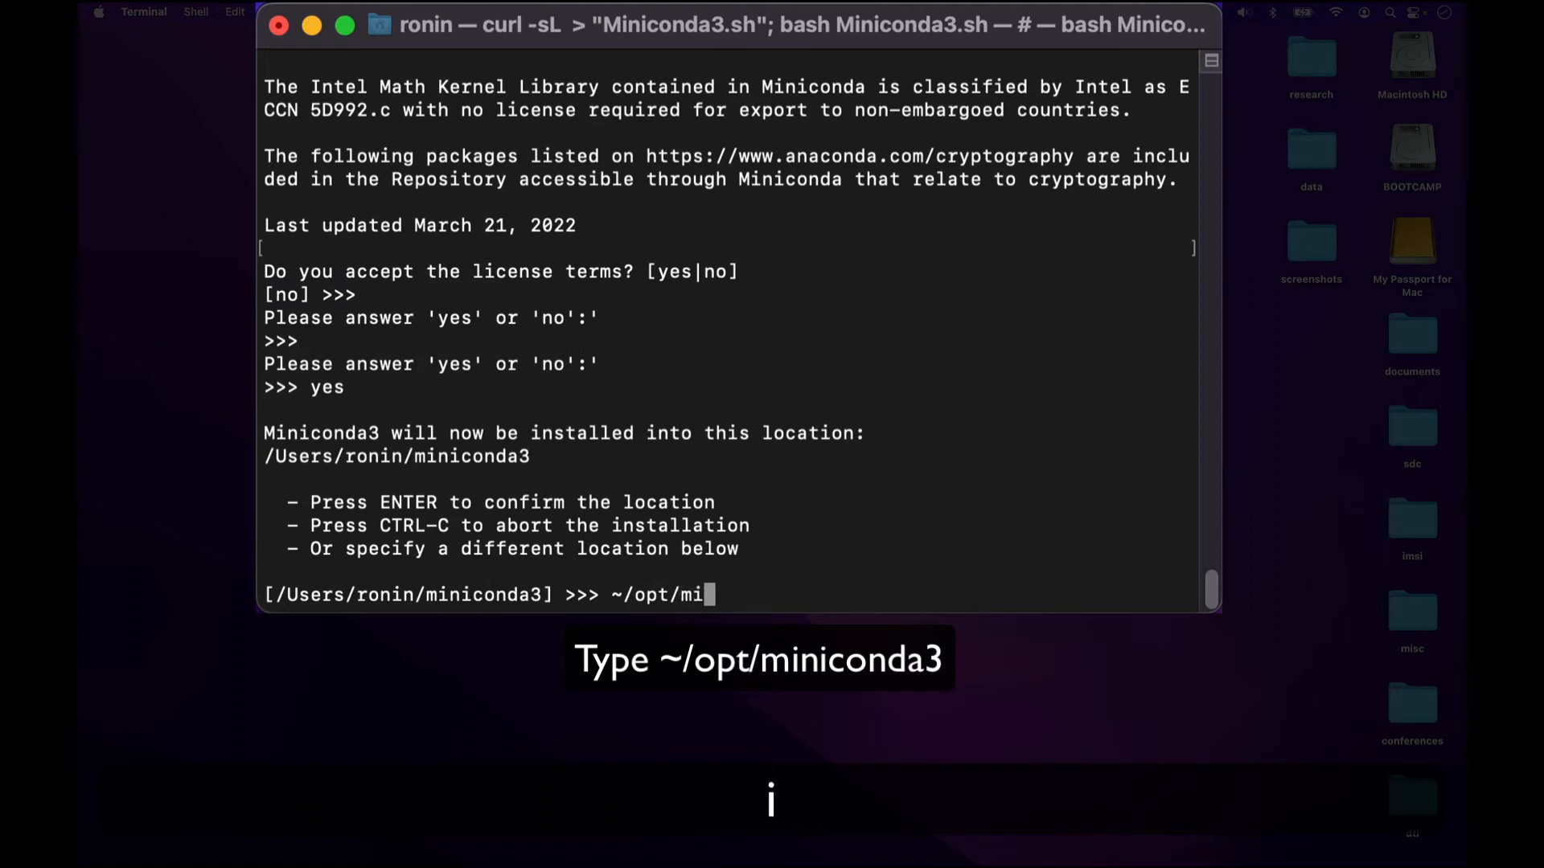
type("niconda3")
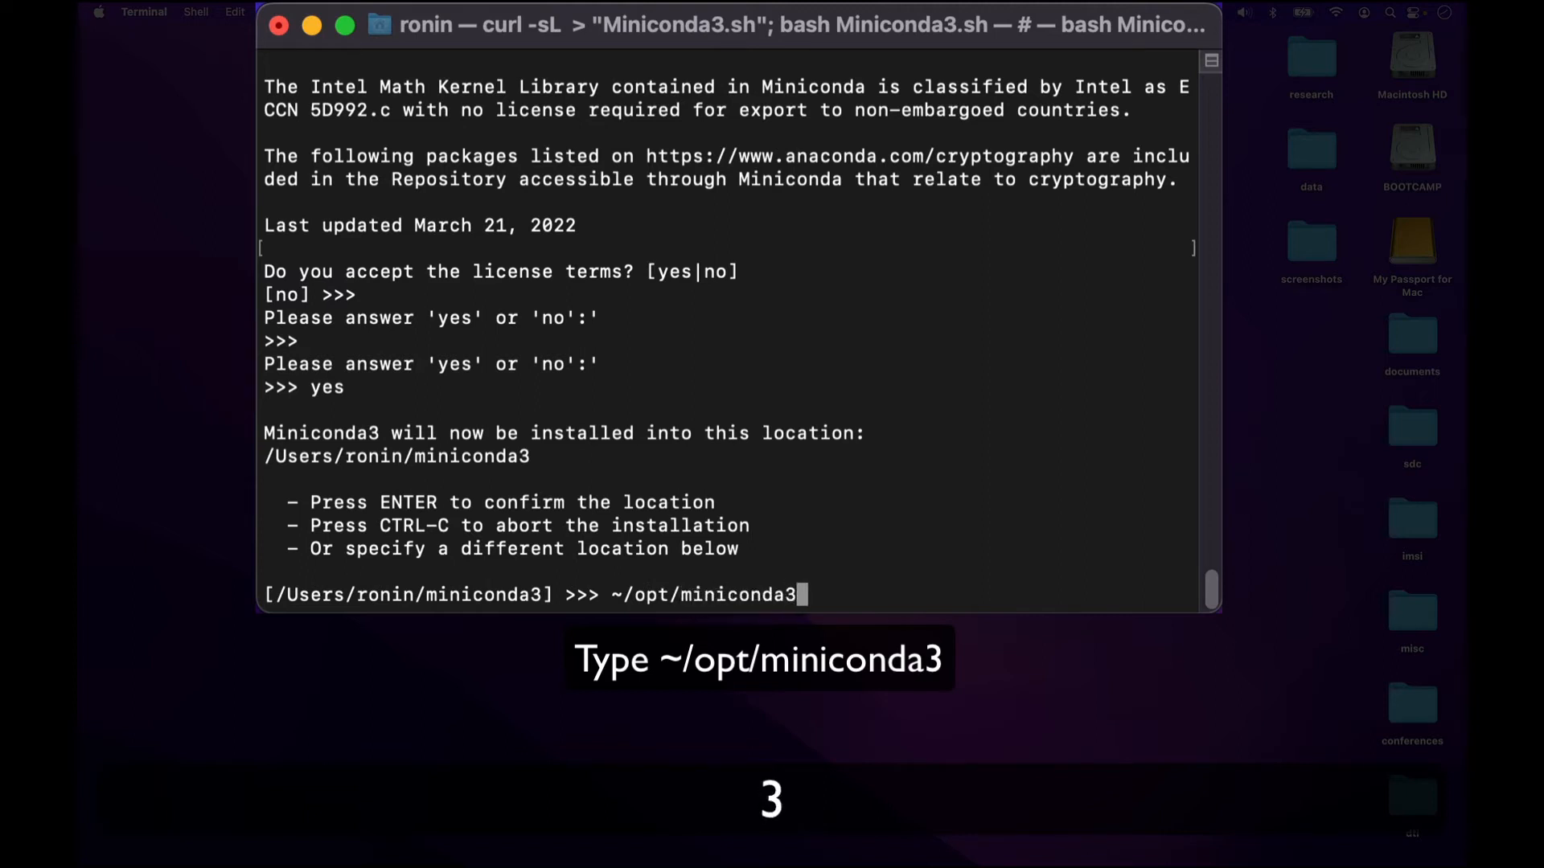
key("enter")
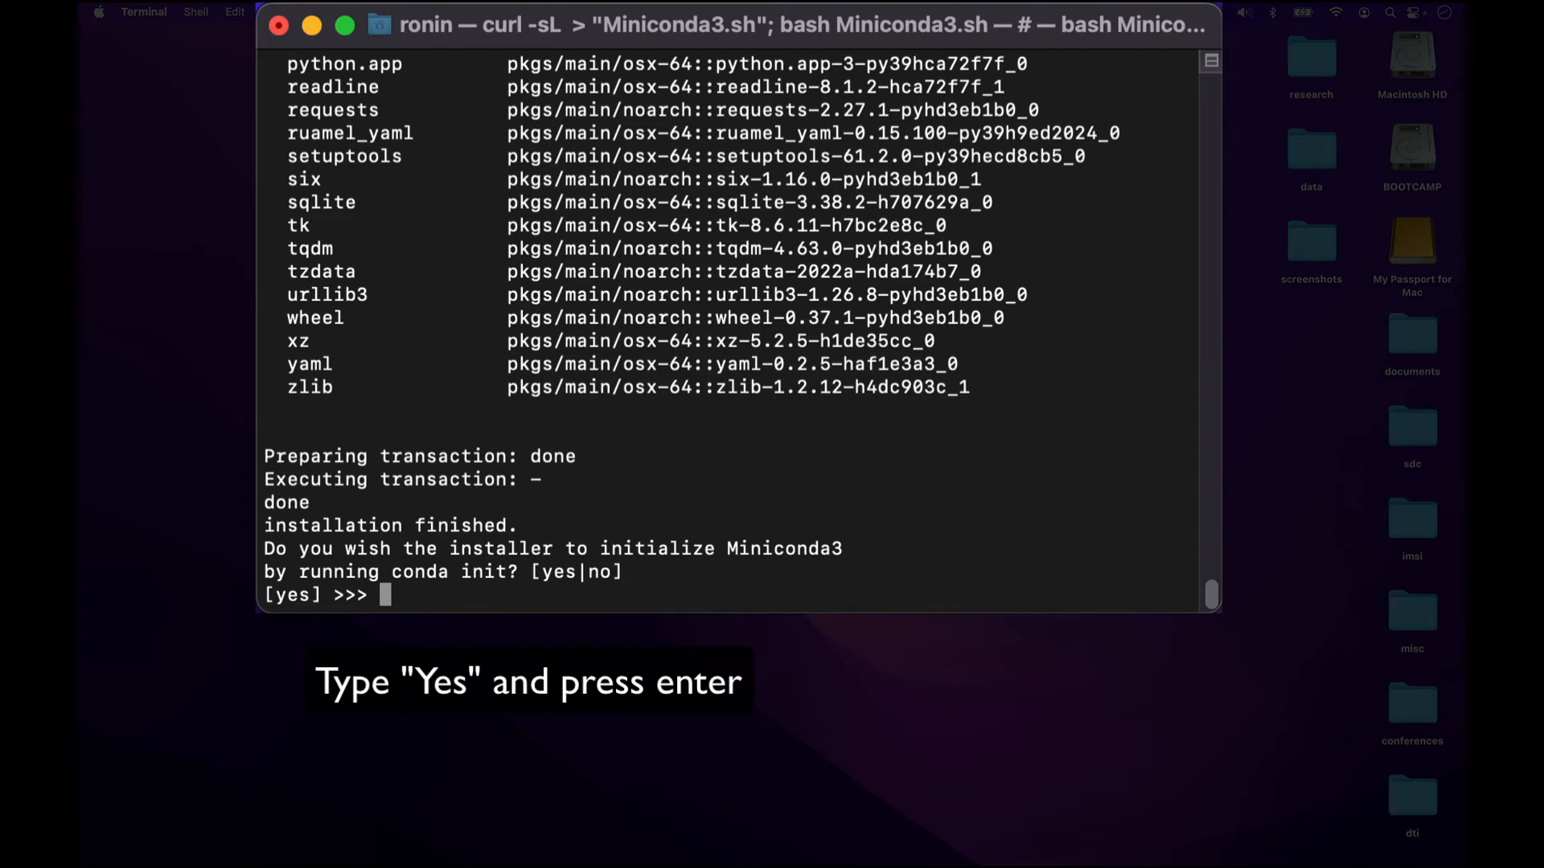
Answer yes so the installer initializes Miniconda3 with conda init.
type("yes")
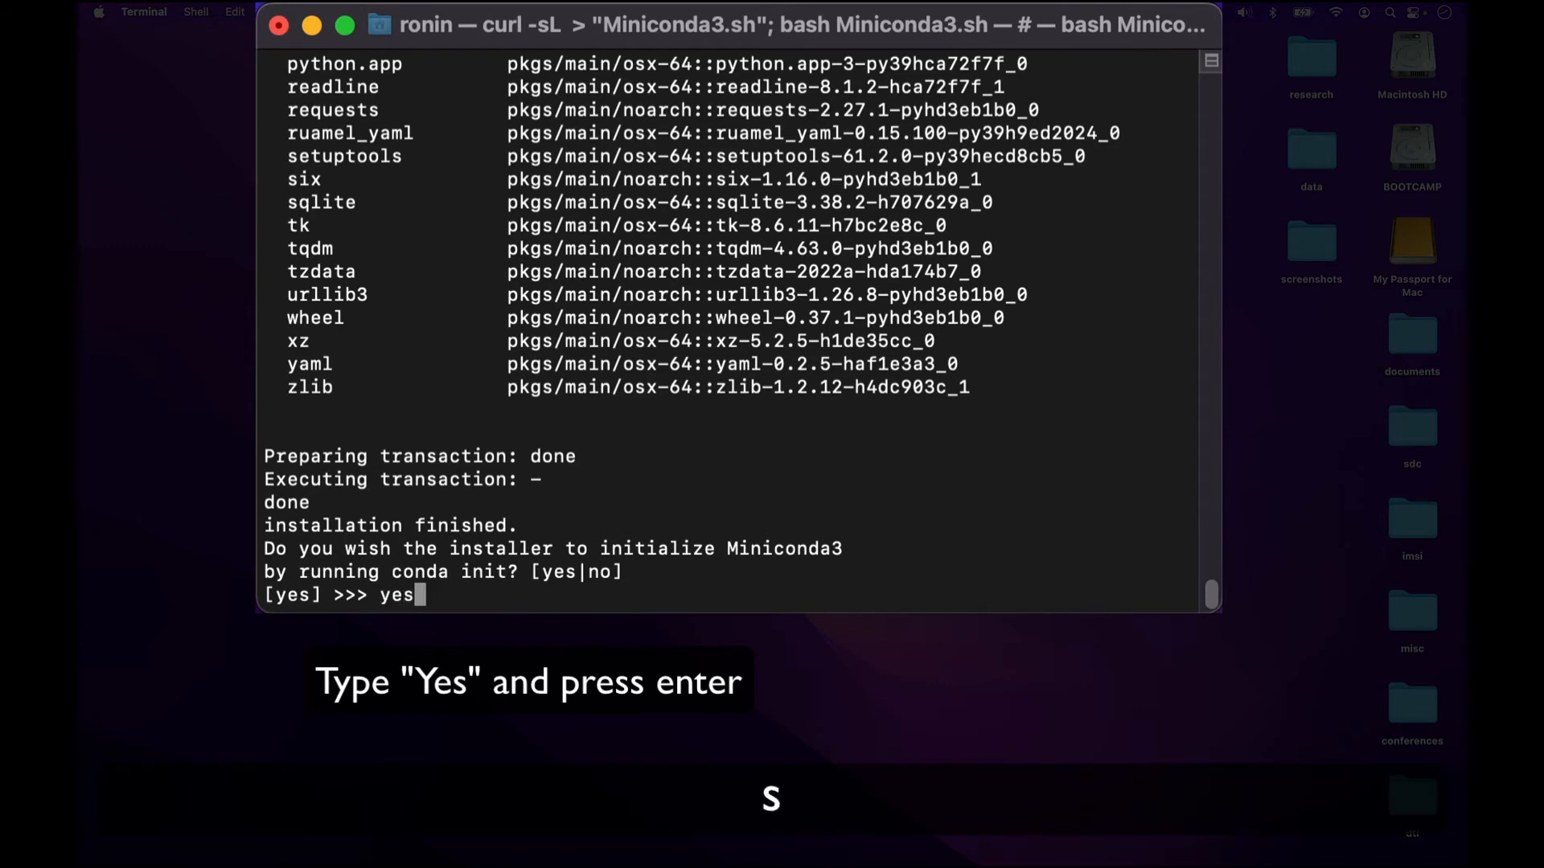
key("enter")
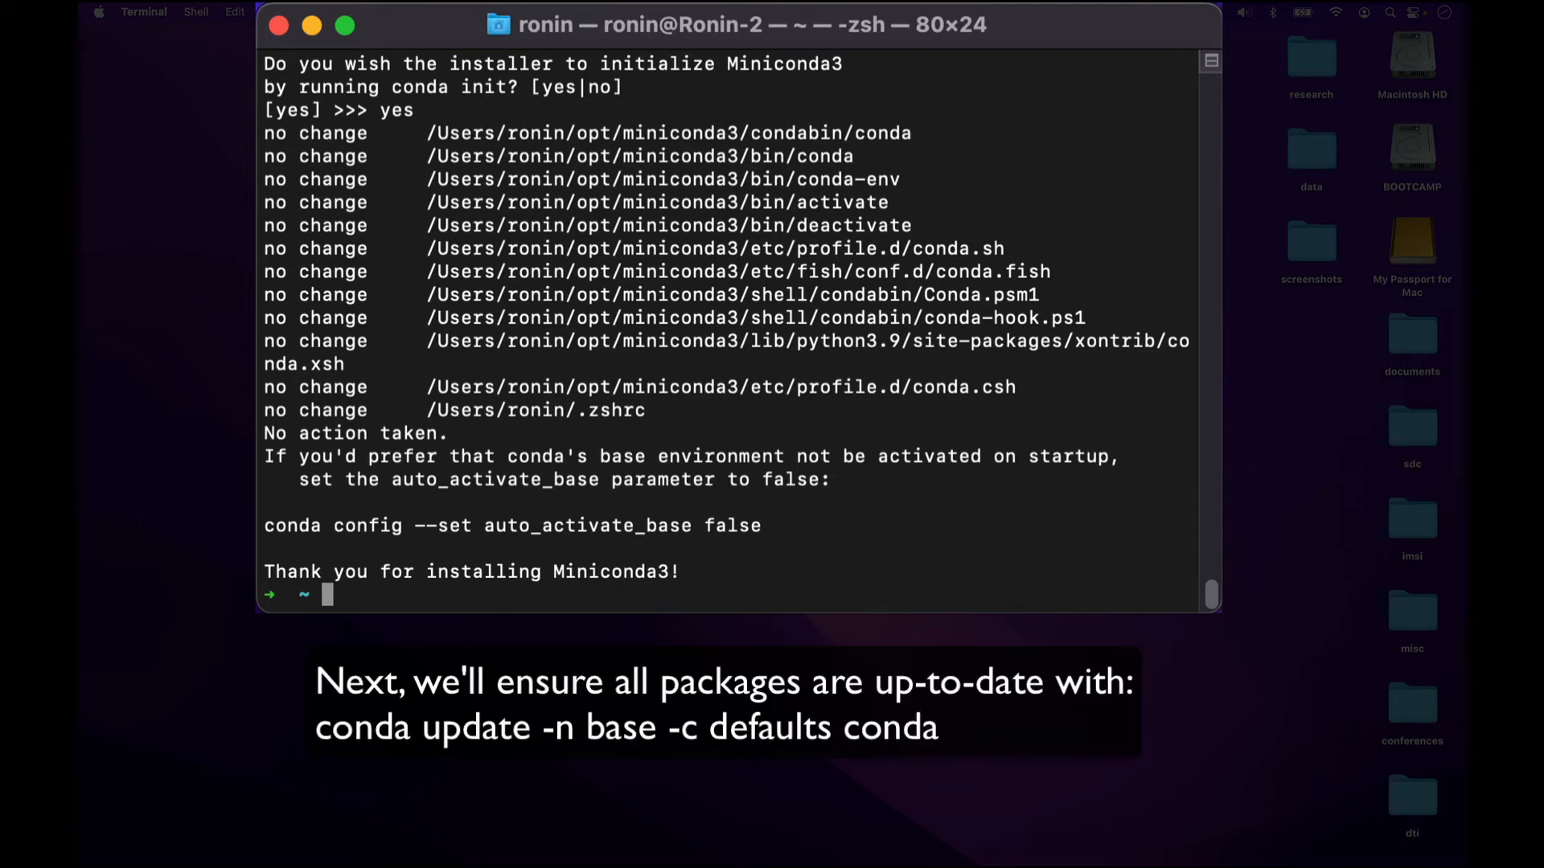
Enter conda update -n base -c defaults conda at the zsh prompt.
type("conda")
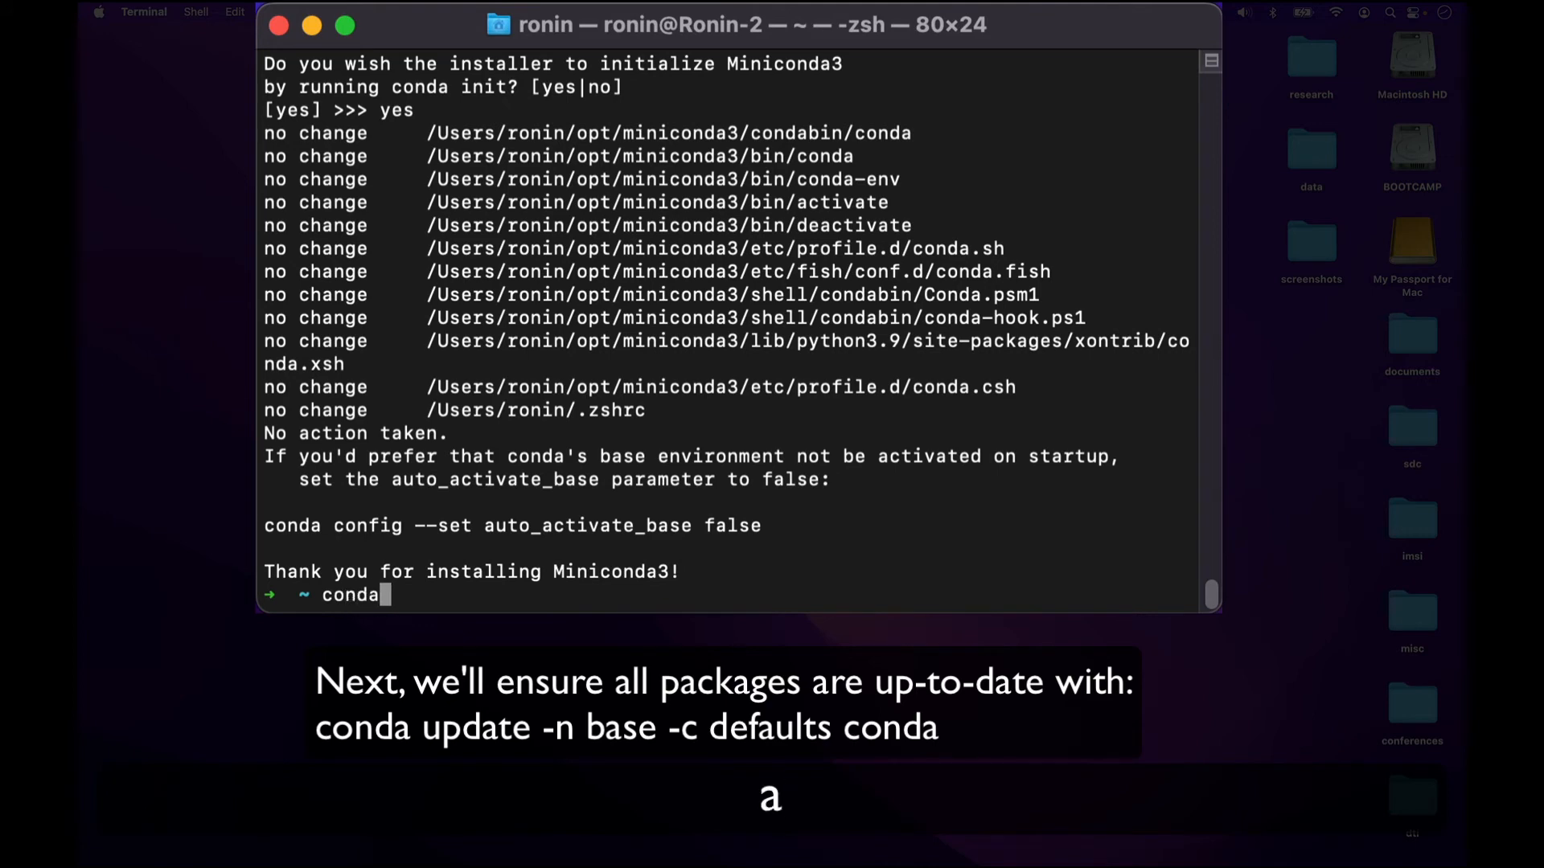
type("upd")
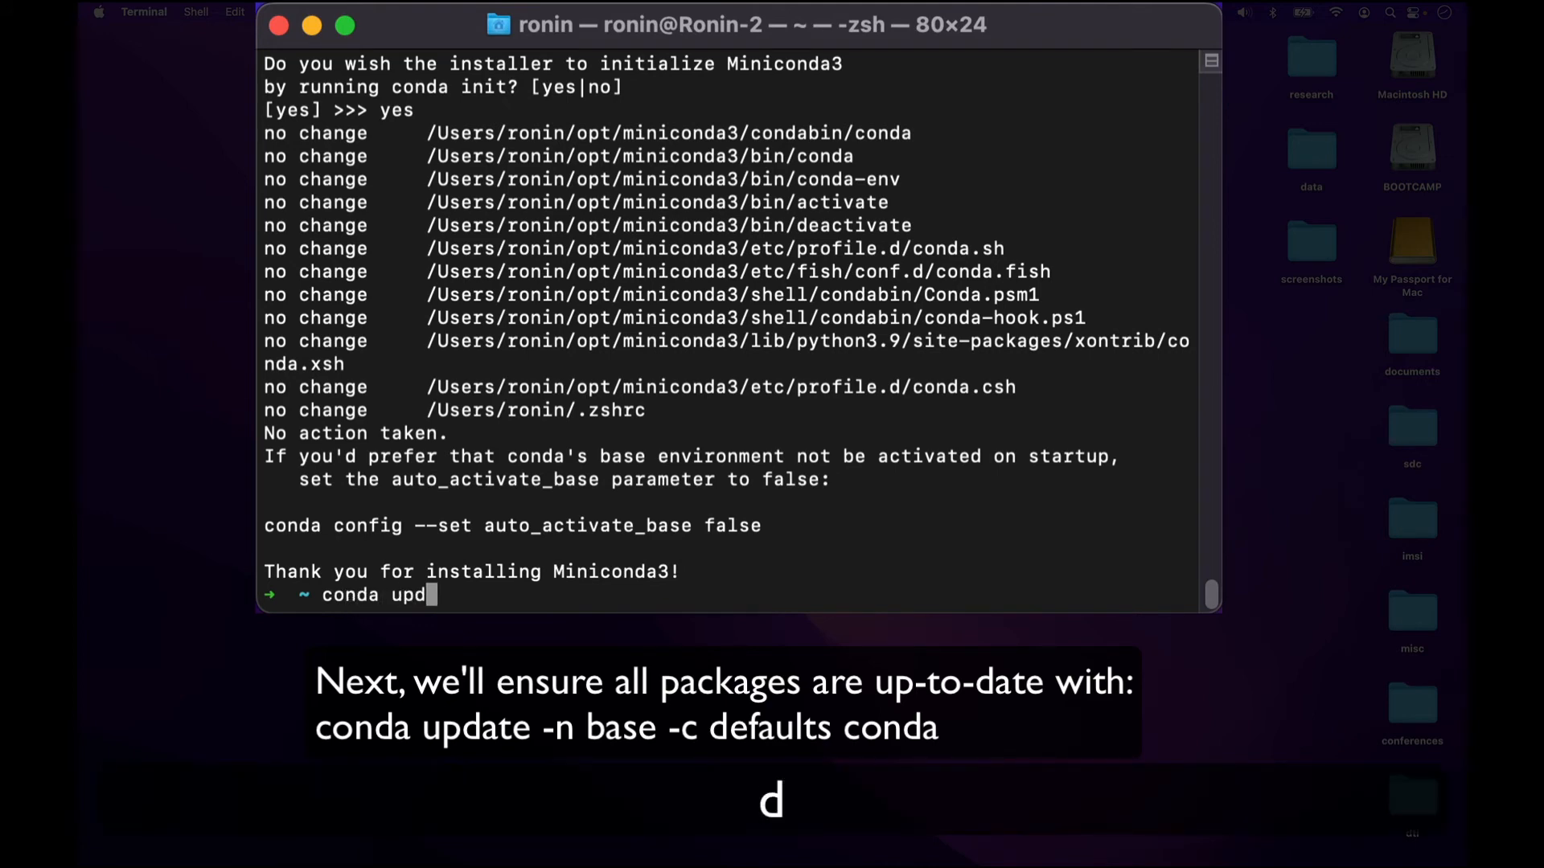
type("ate")
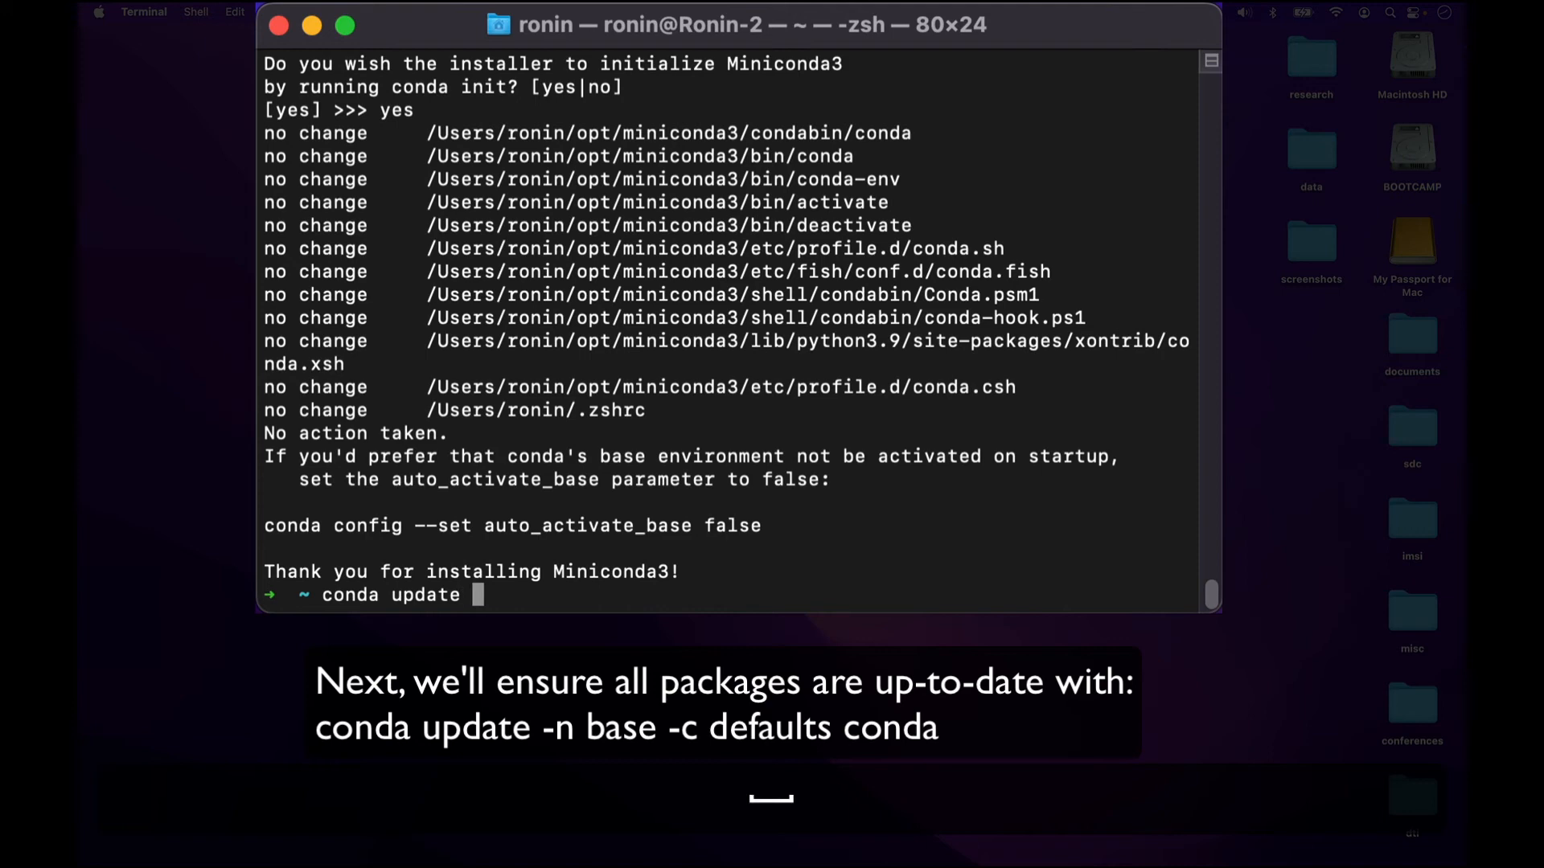
type("-n")
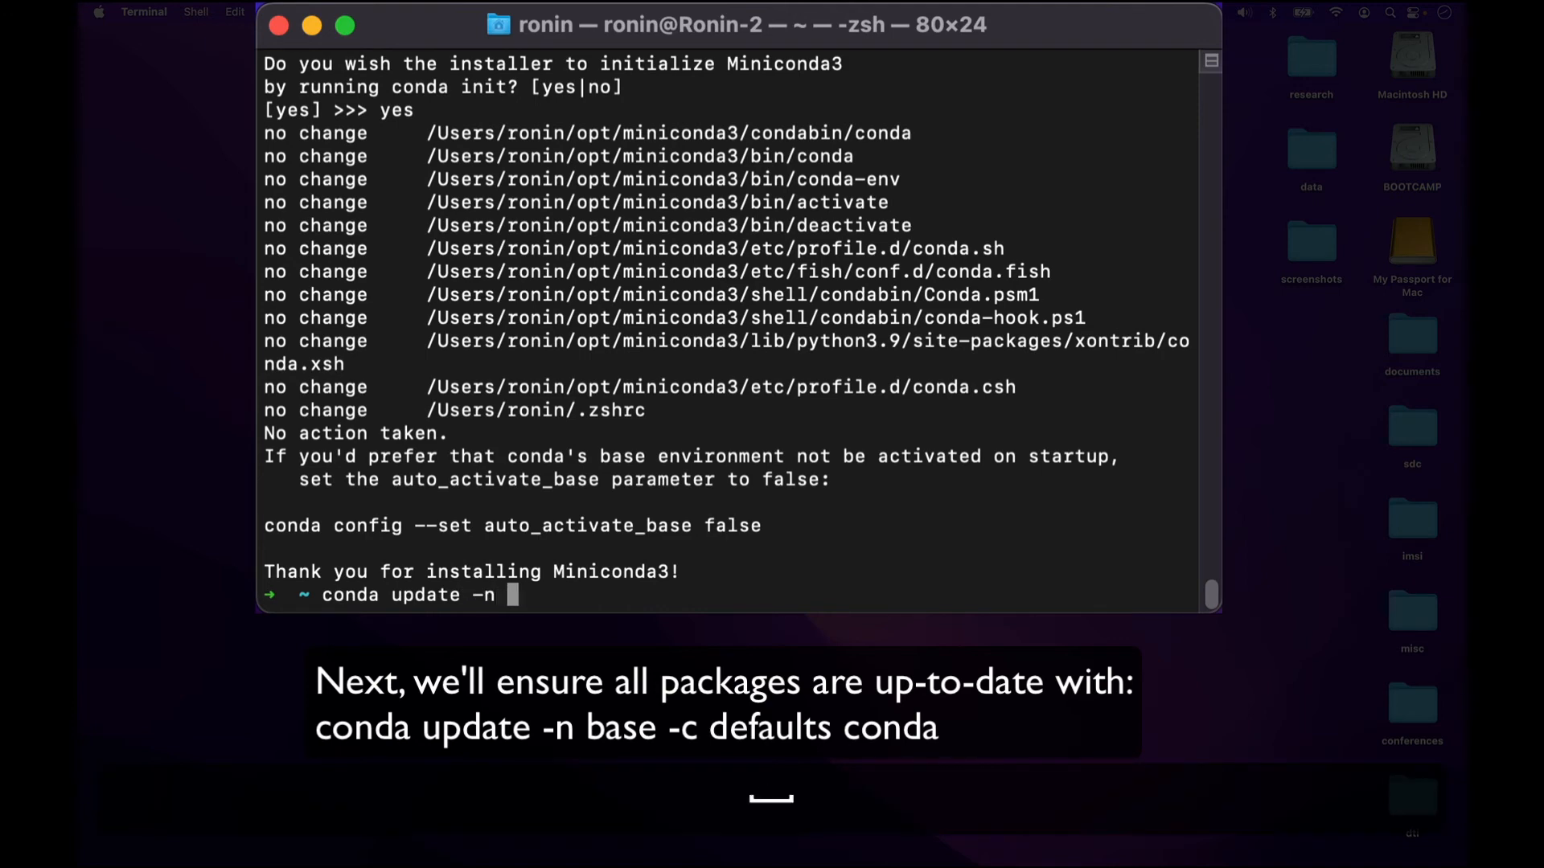
type("base")
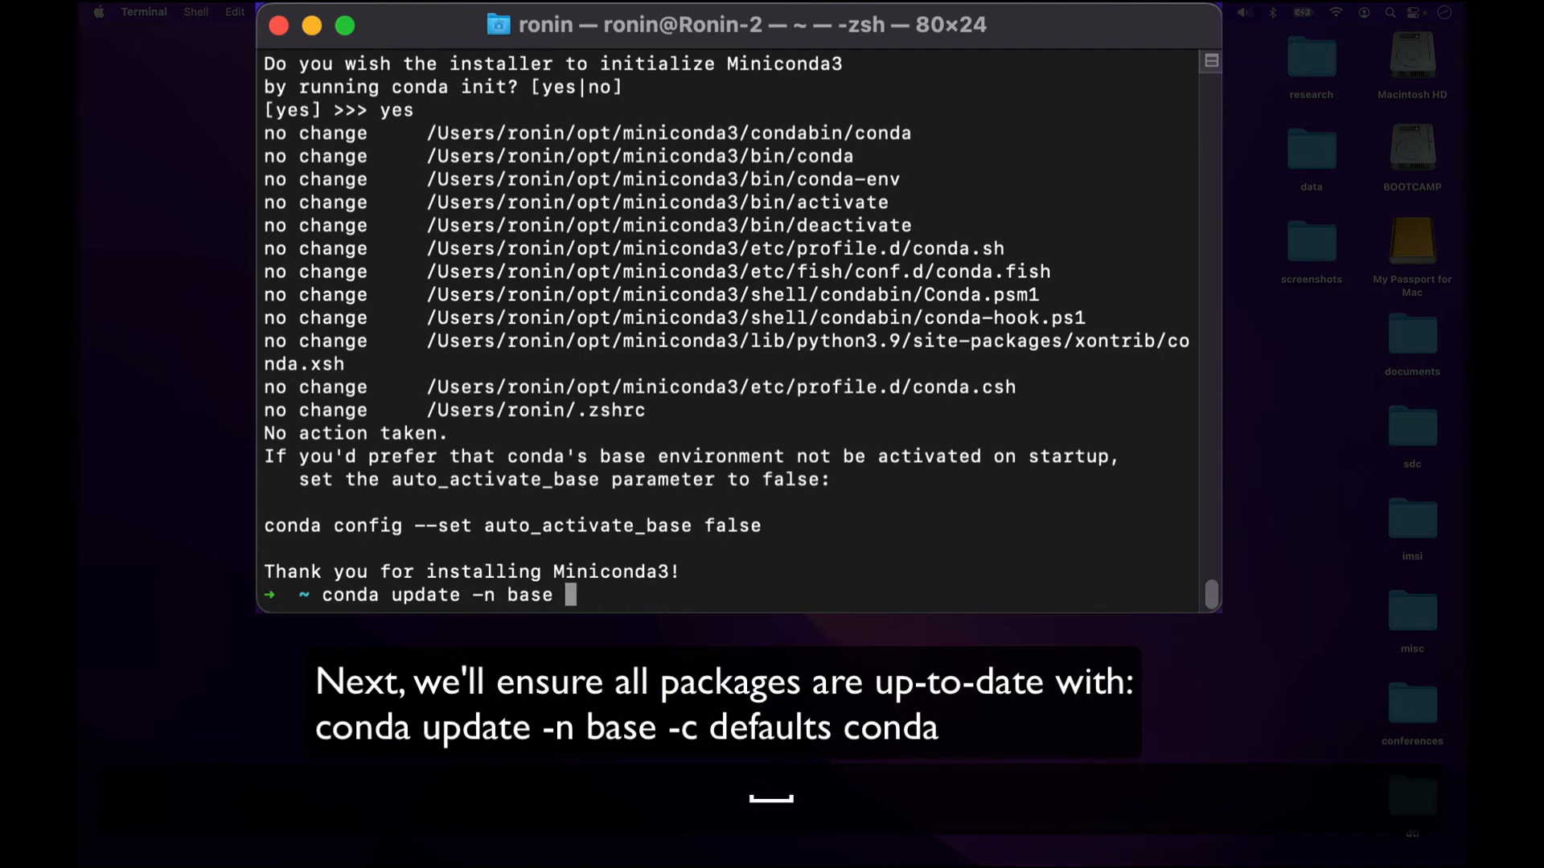
type("-c")
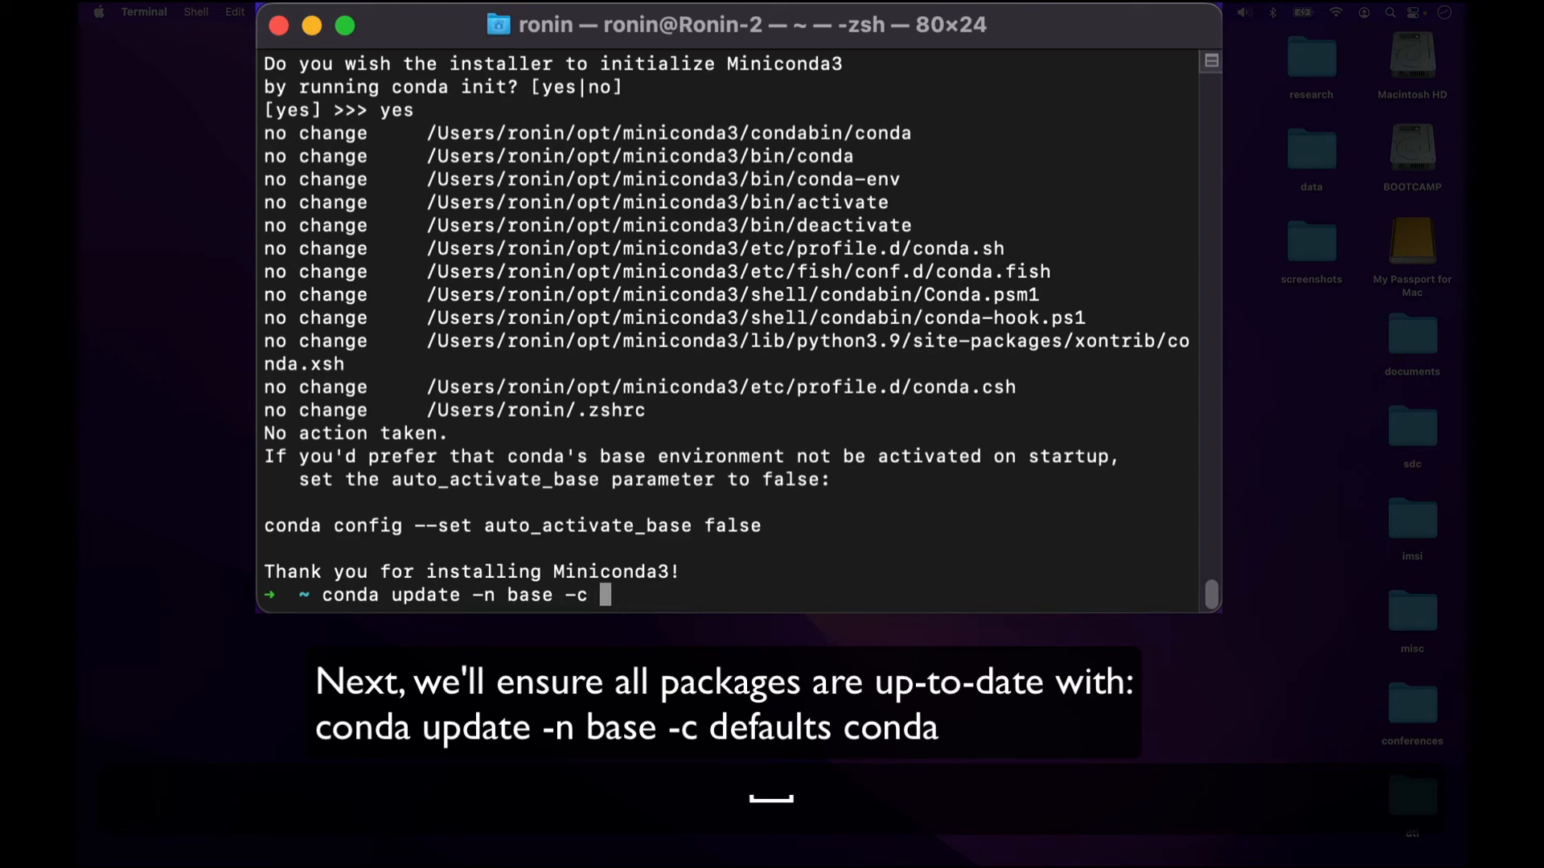
type("default")
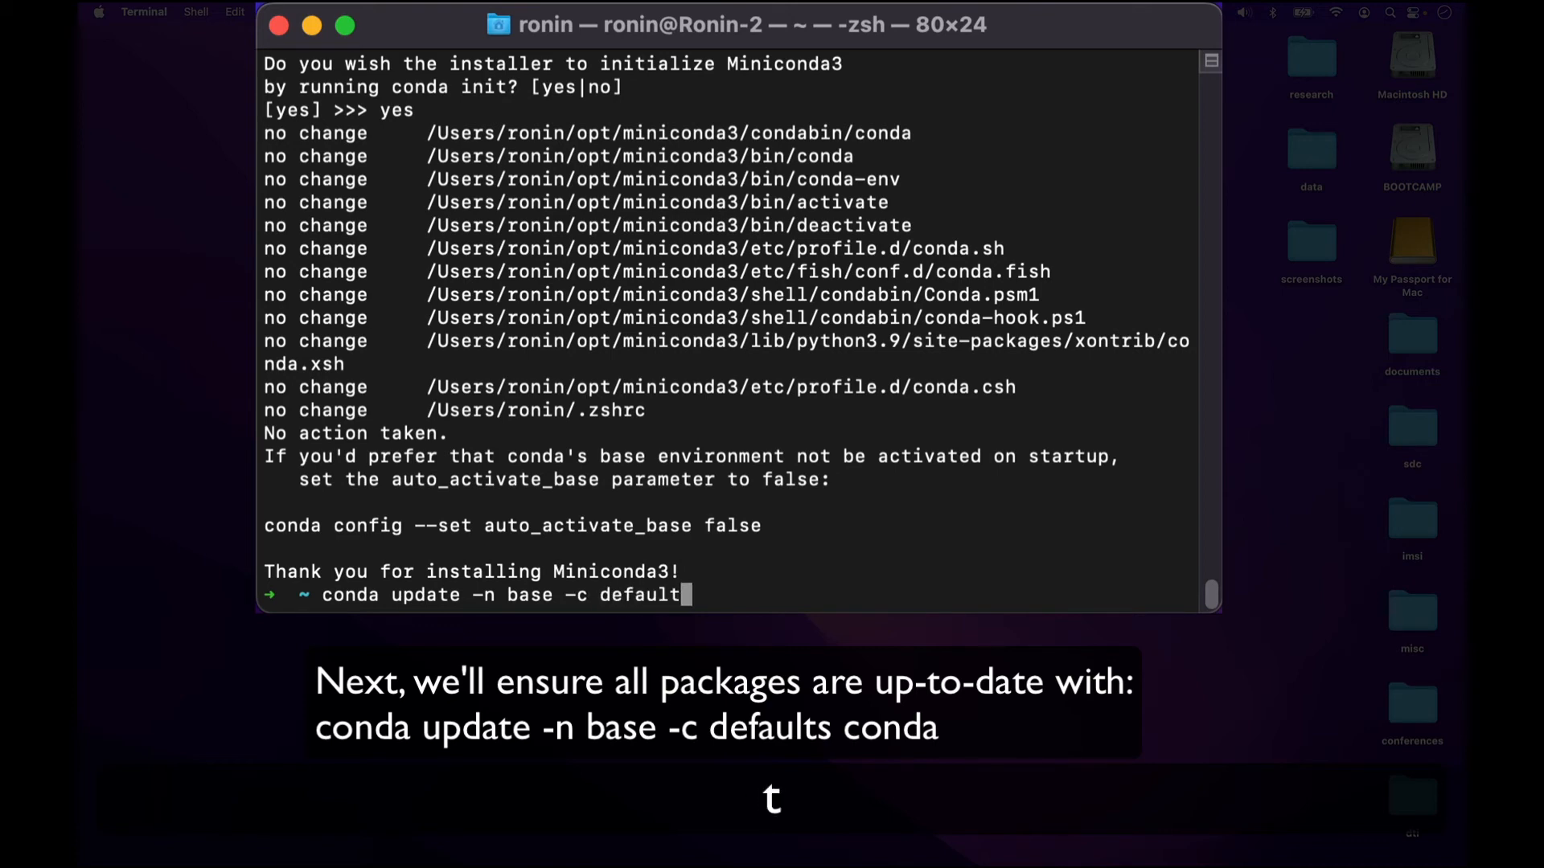
type("conda")
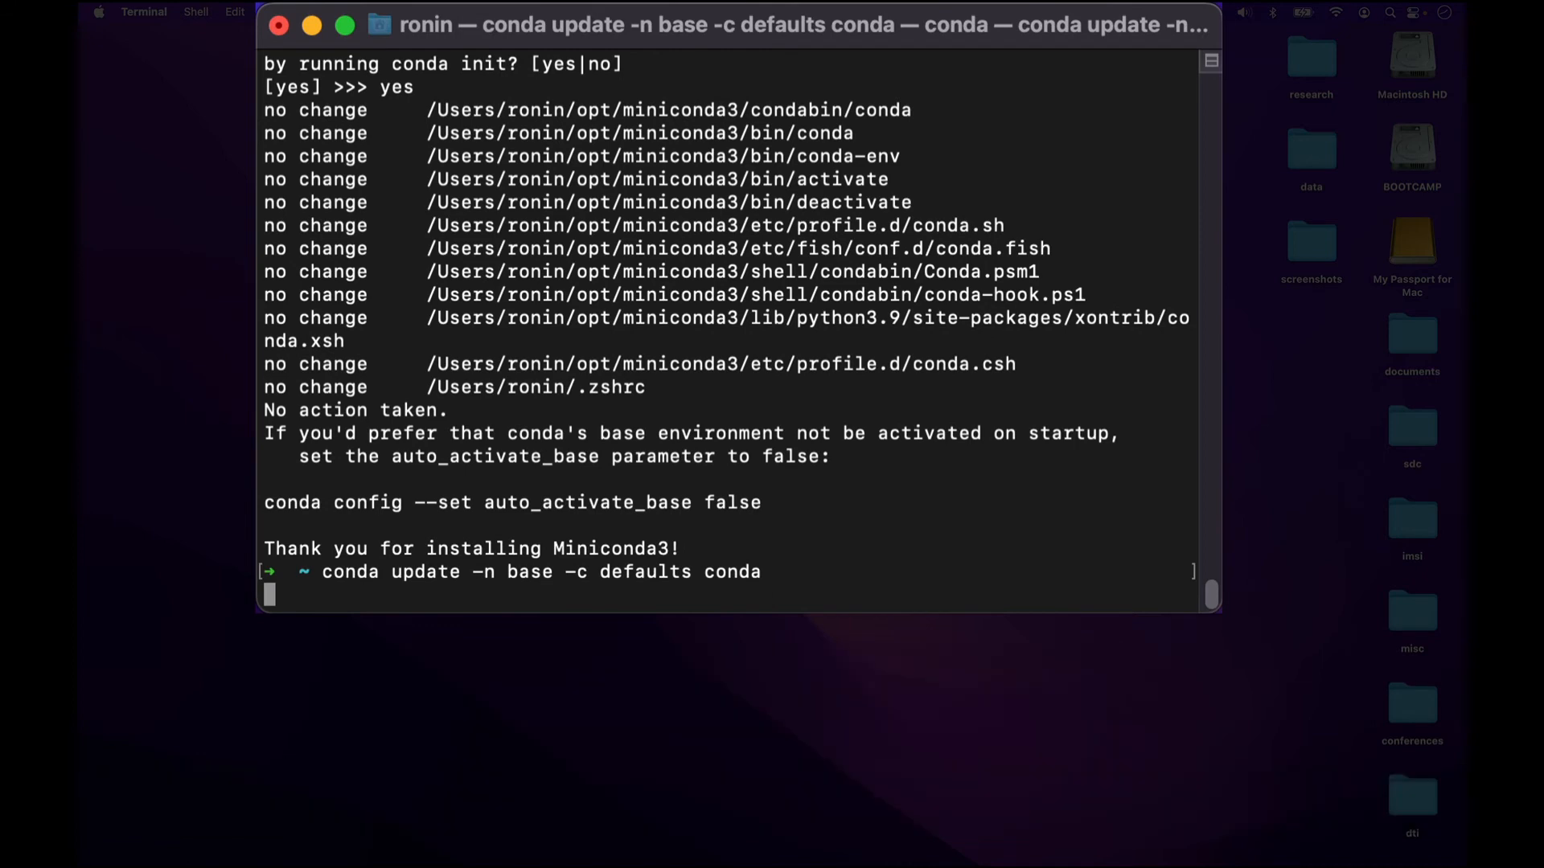
Run the update and answer y at the Proceed prompt to install the updated packages.
key("Return")
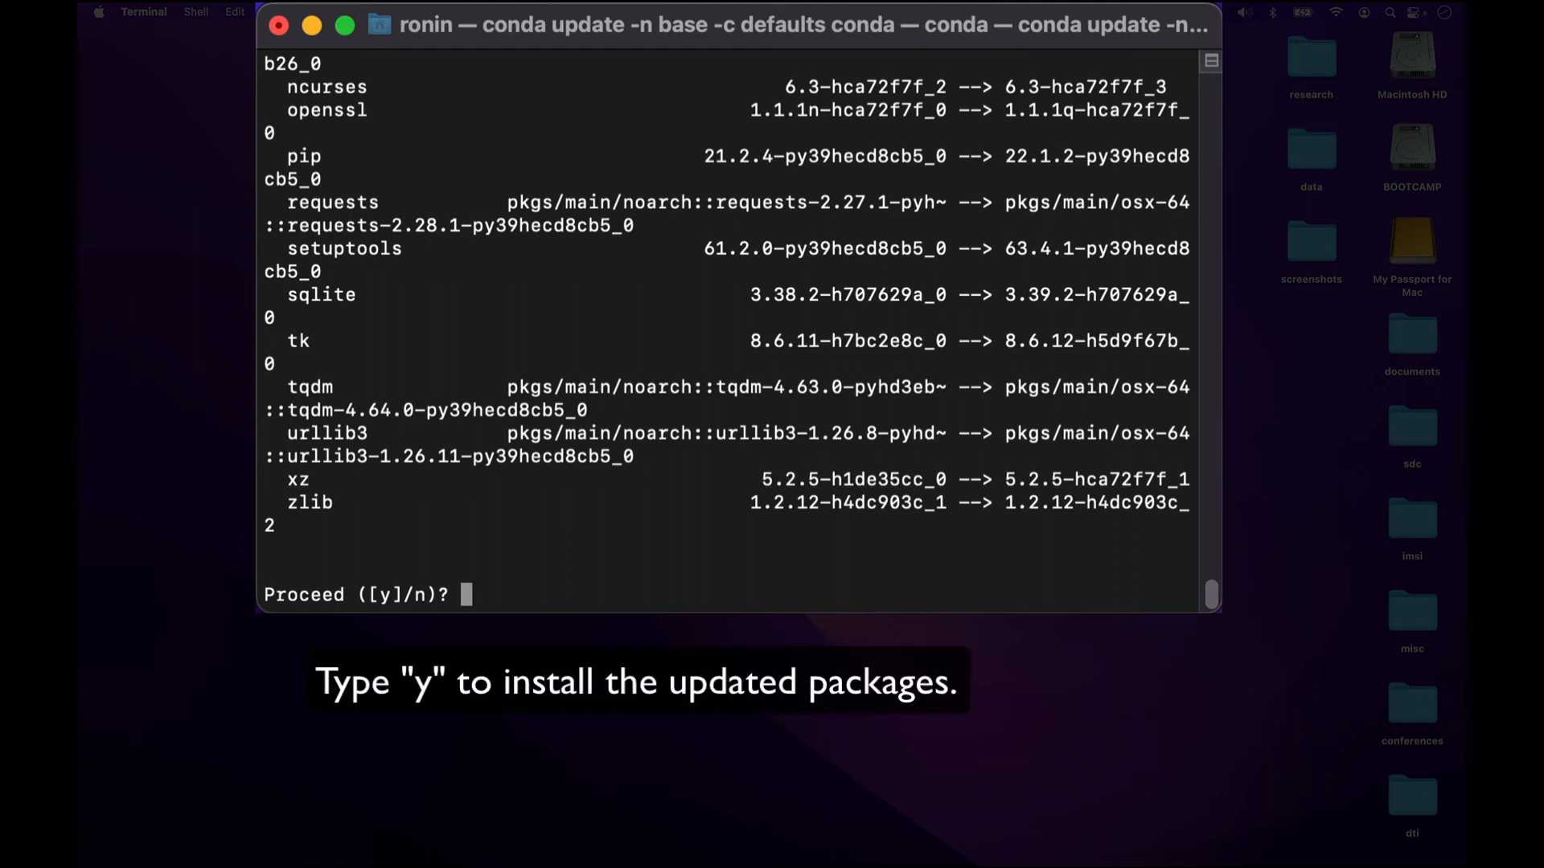
type("y")
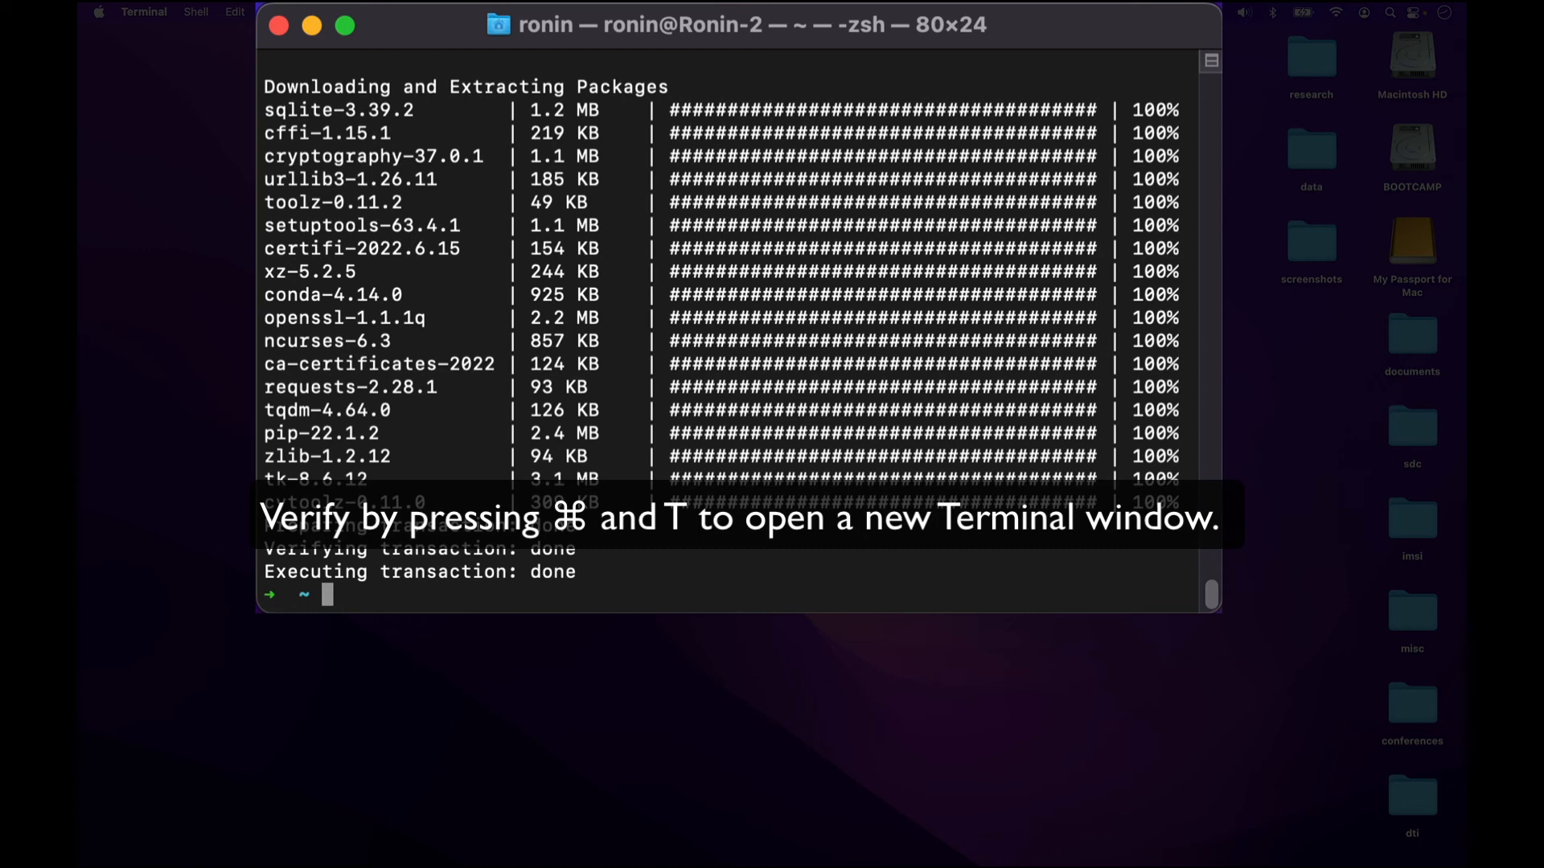
In a new tab showing (base), run conda and scroll through its usage and command list.
key("cmd+t")
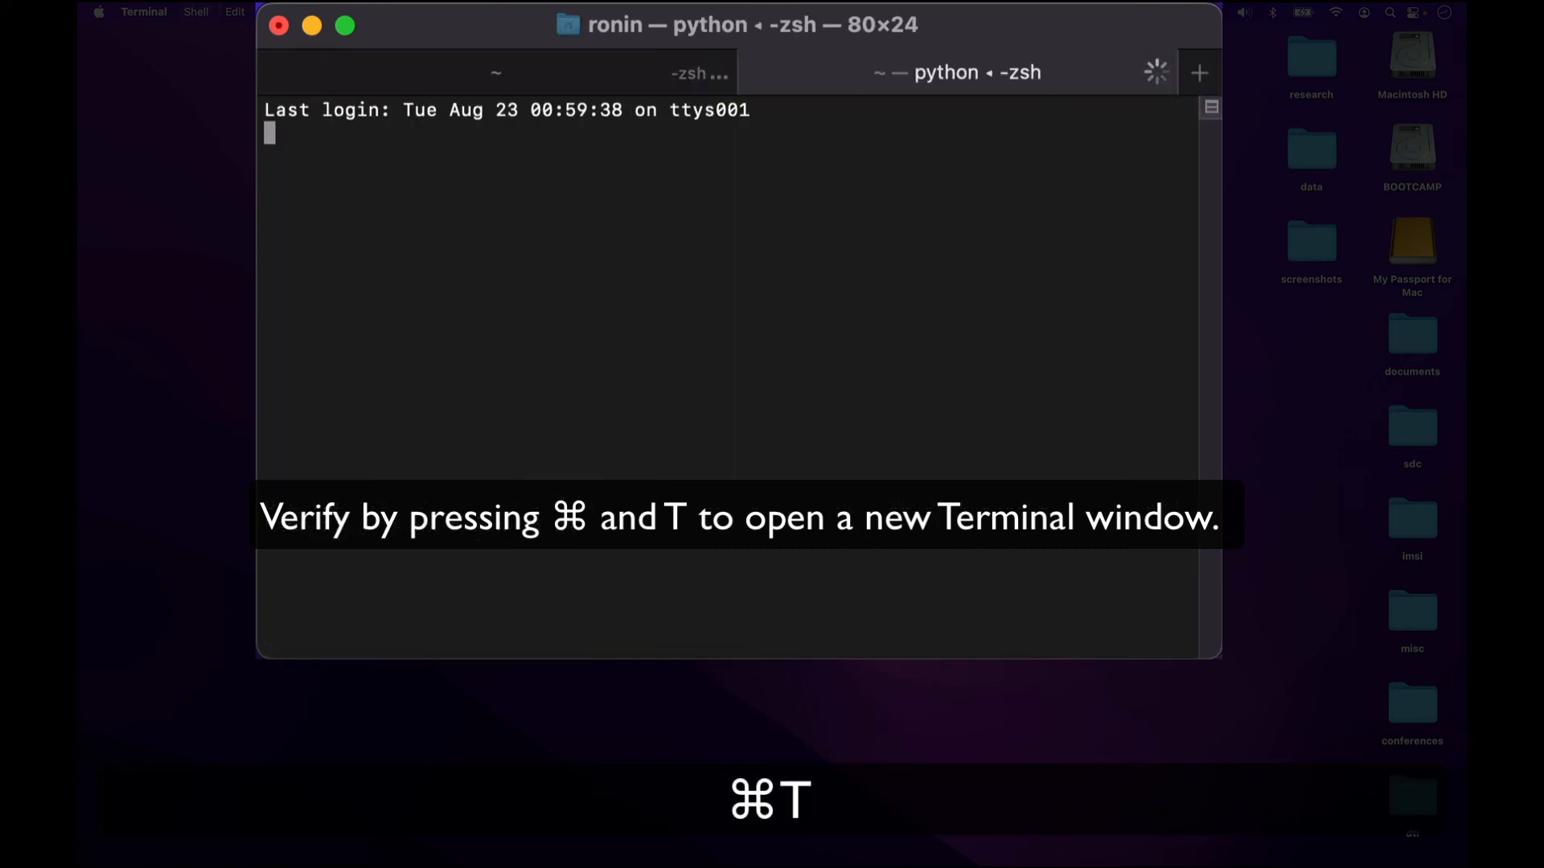
key("cmd+t")
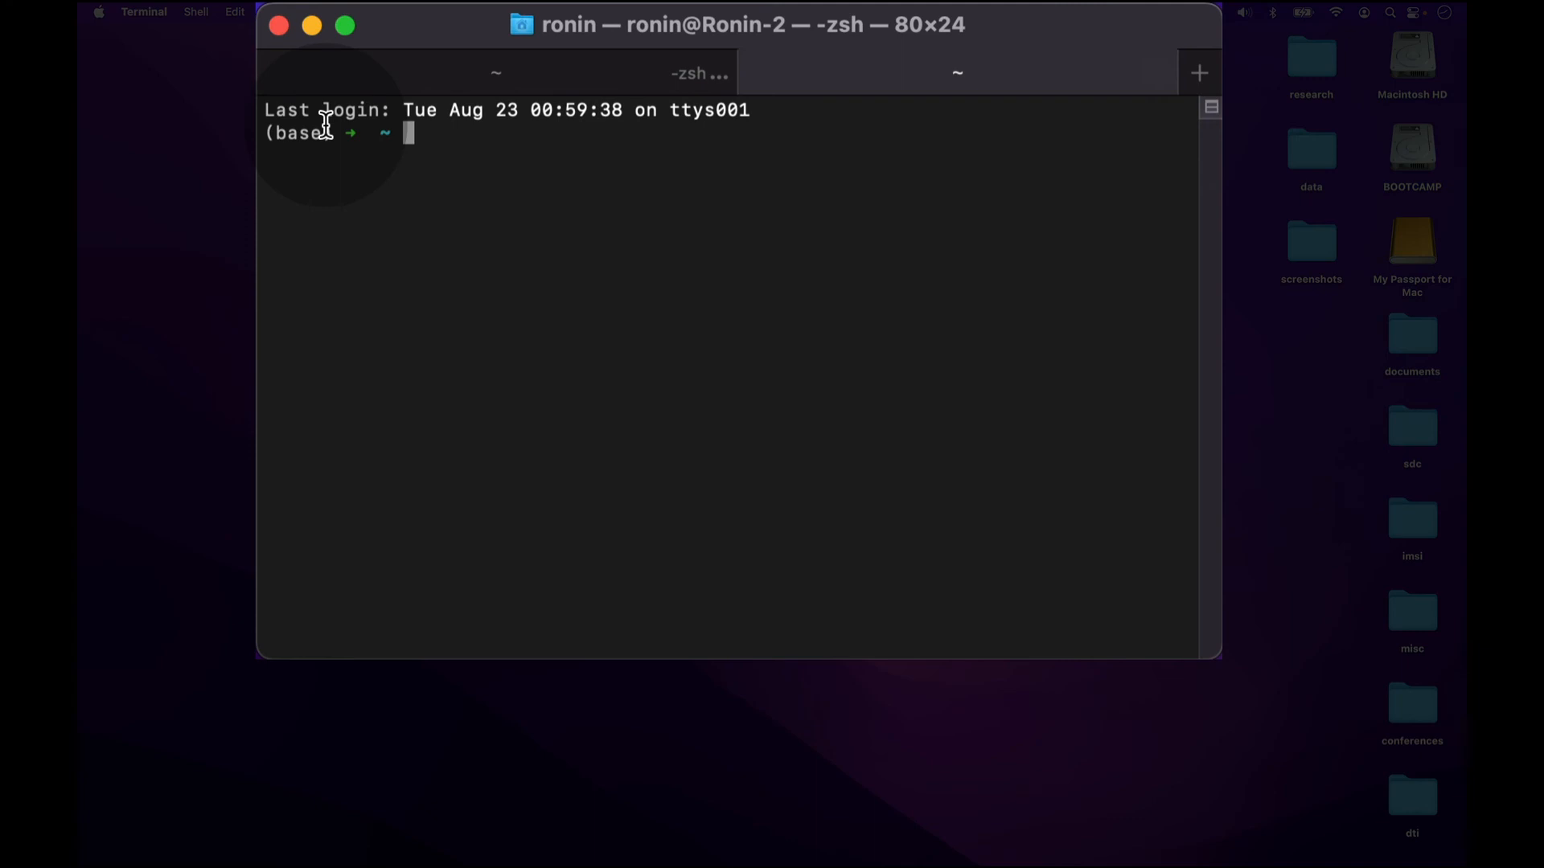
double_click(295, 134)
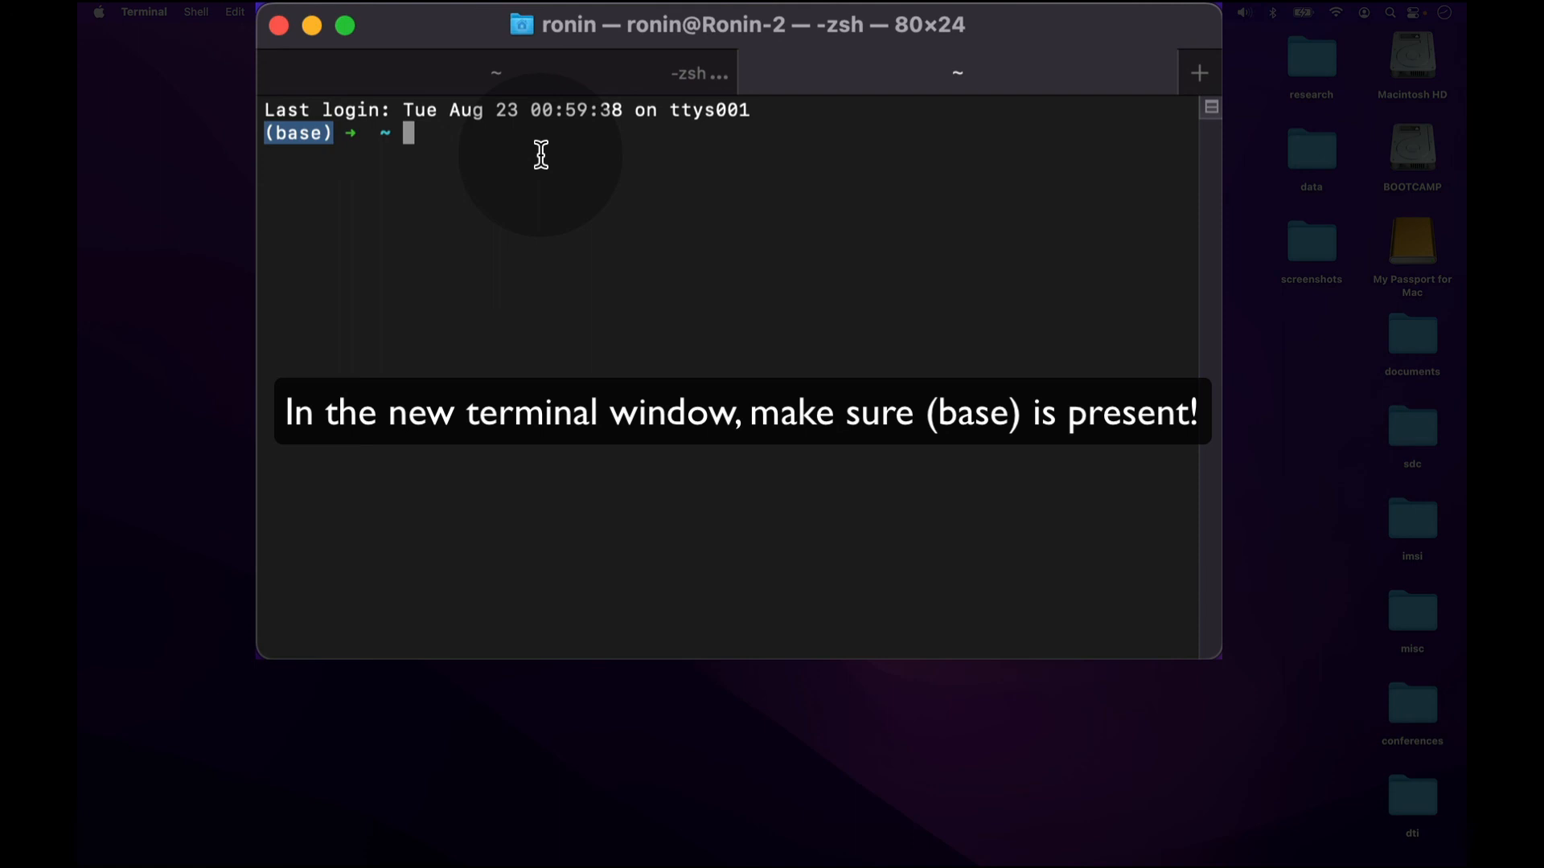
type("conda")
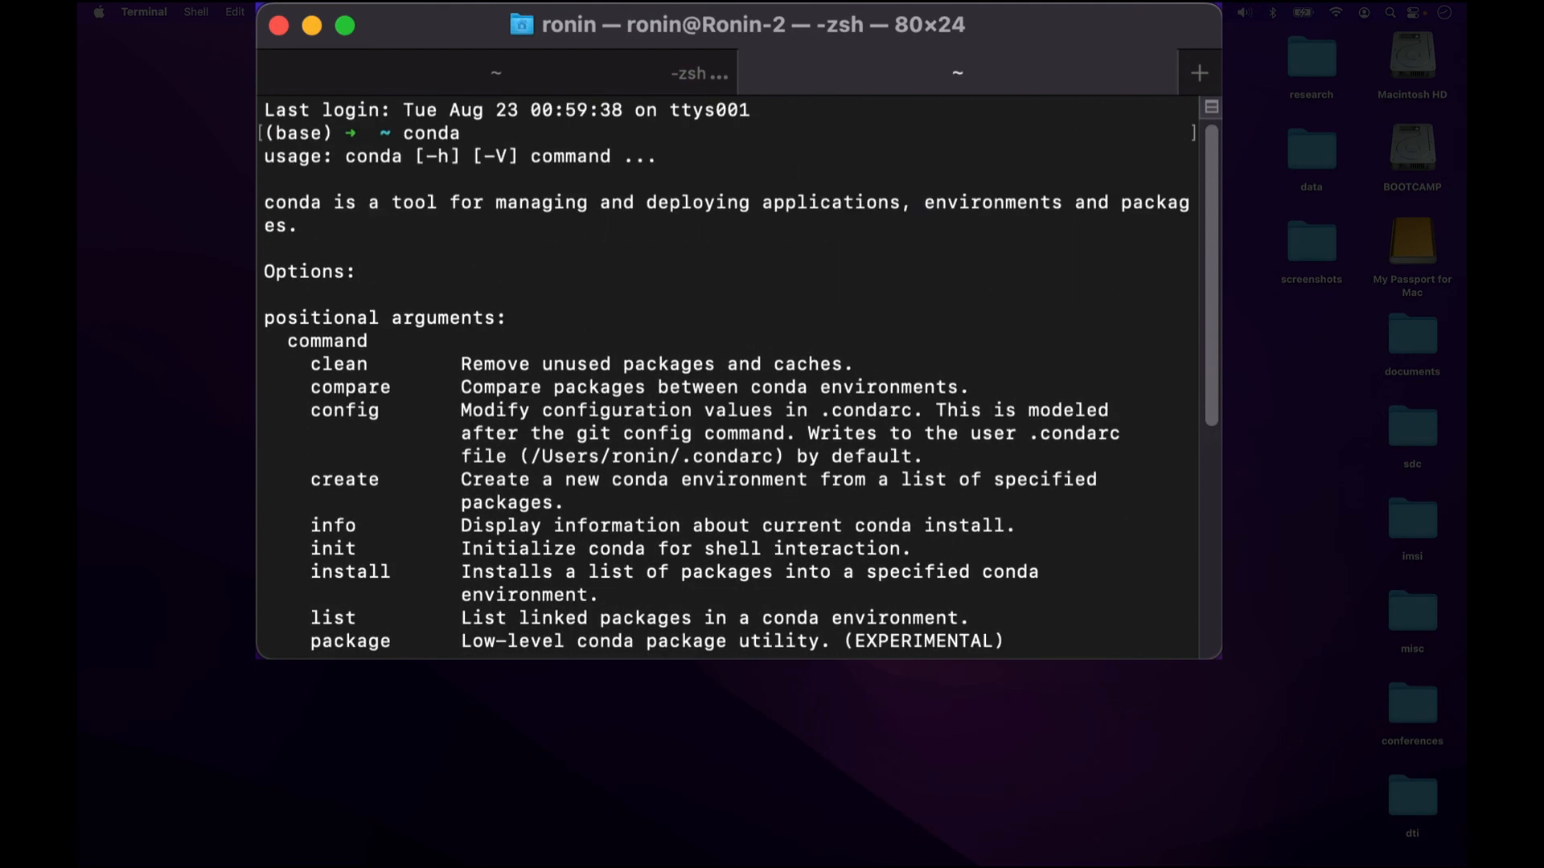
scroll("down", 3)
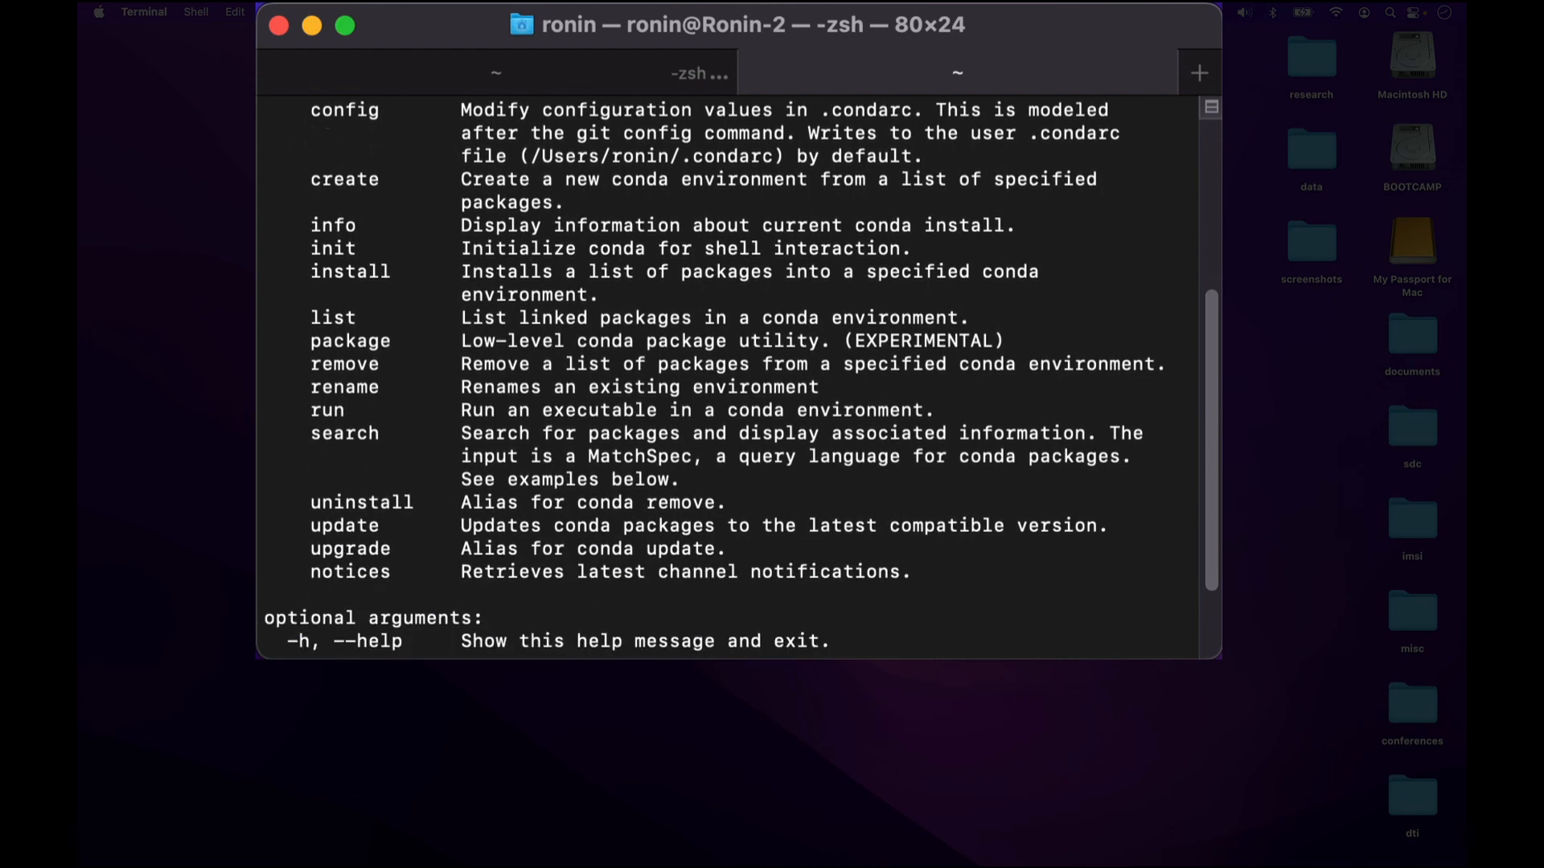